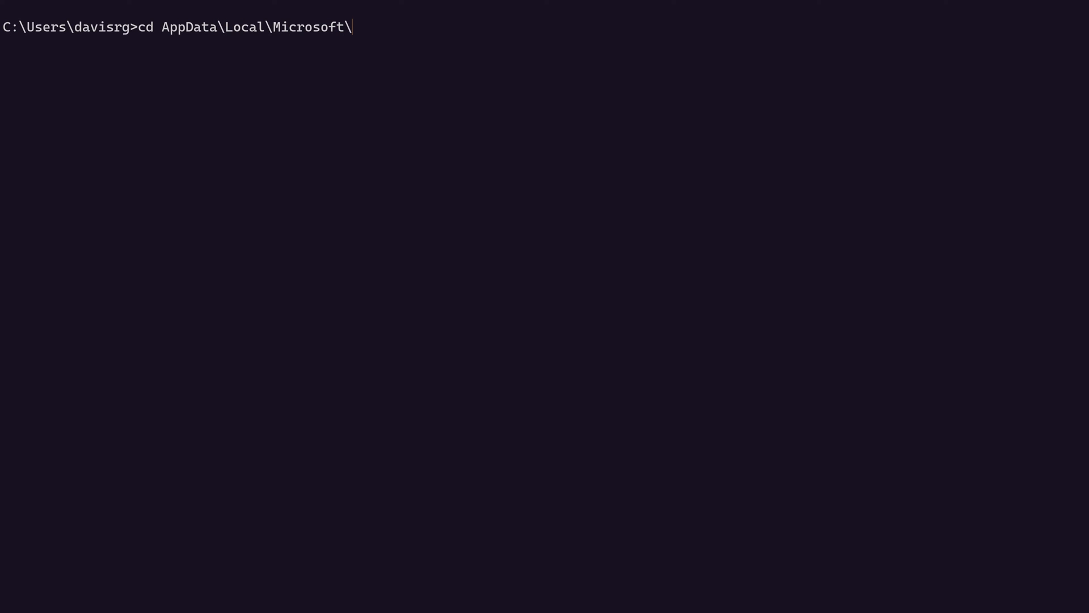
- Change into AppData\Local\Microsoft\Windows\Explorer and list the folder contents with dir
{"action": "type", "text": "Windows\\Explorer"}
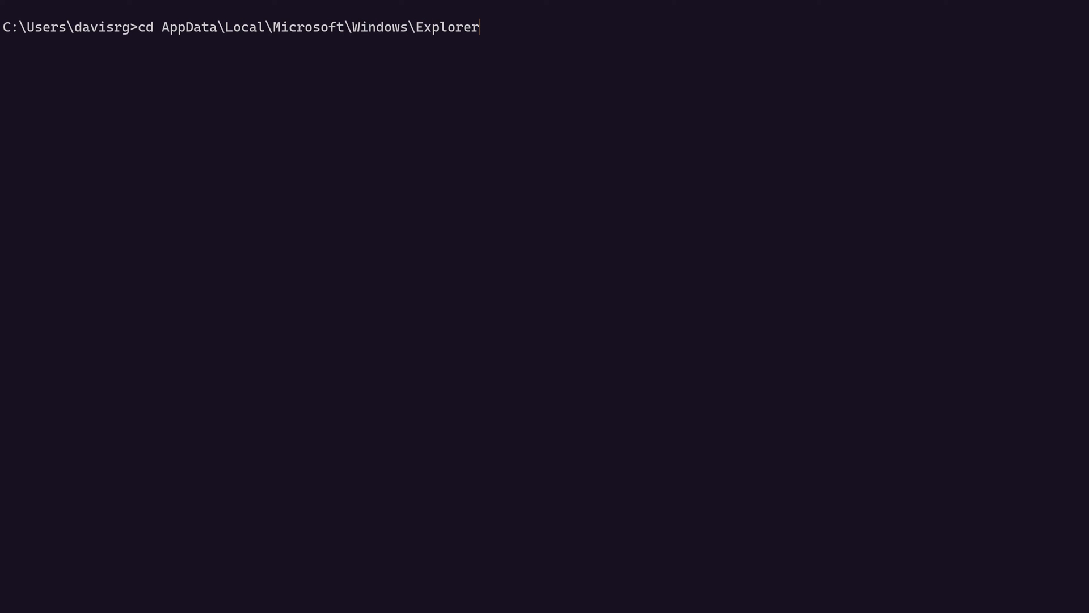
{"action": "type", "text": "dir"}
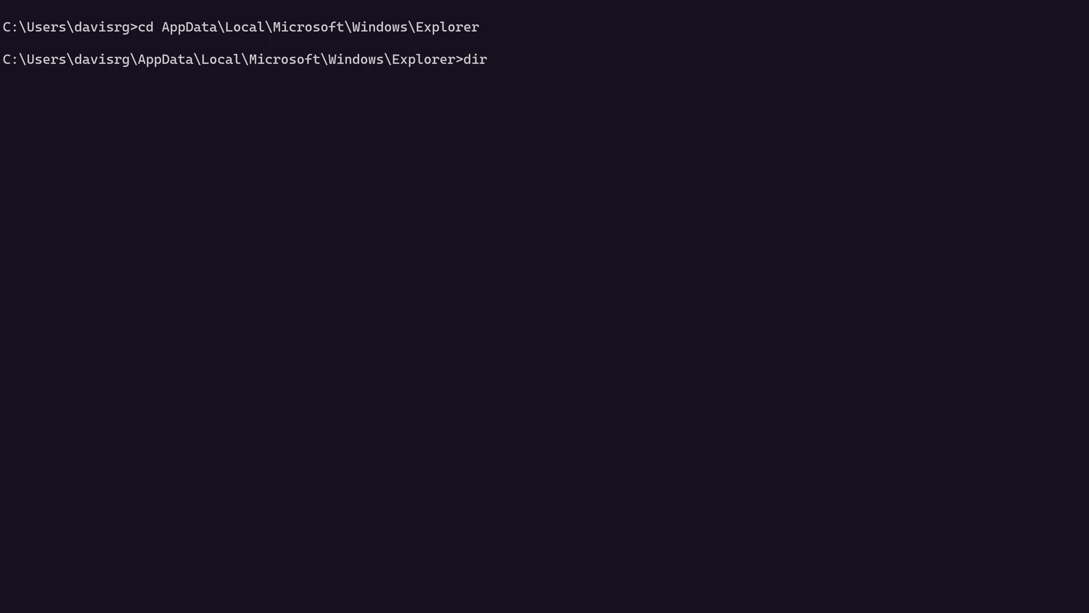
{"action": "key", "text": "Return"}
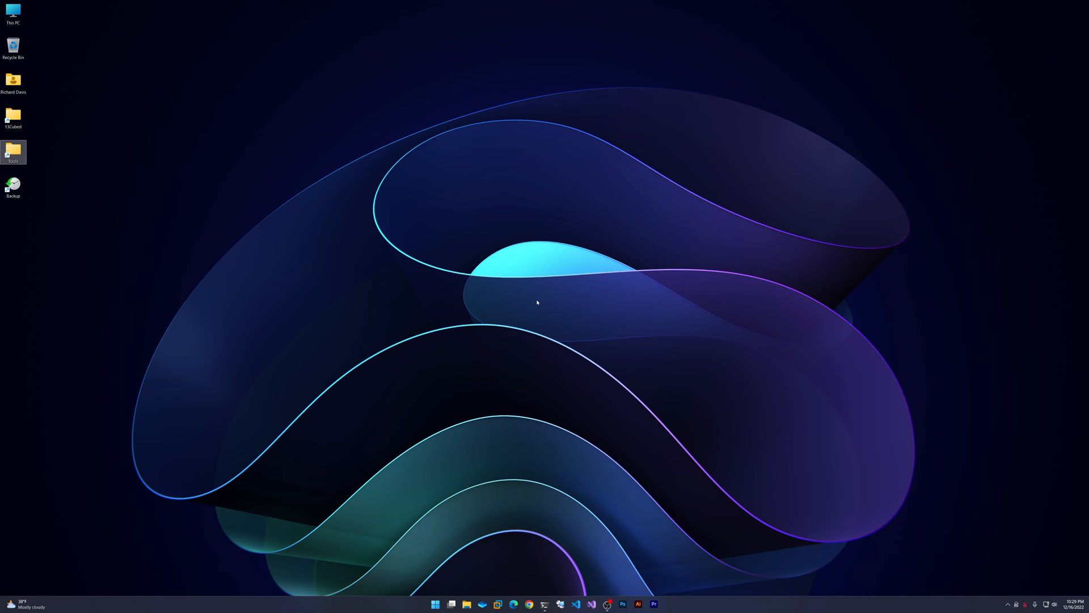
{"action": "mouse_move", "coordinate": [145, 187]}
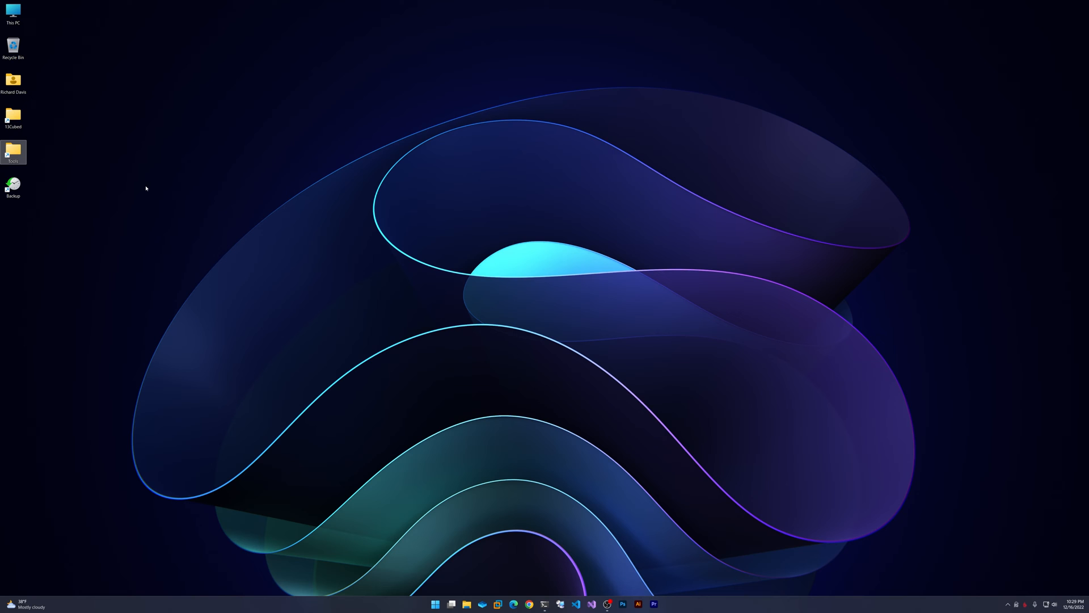
{"action": "mouse_move", "coordinate": [12, 151]}
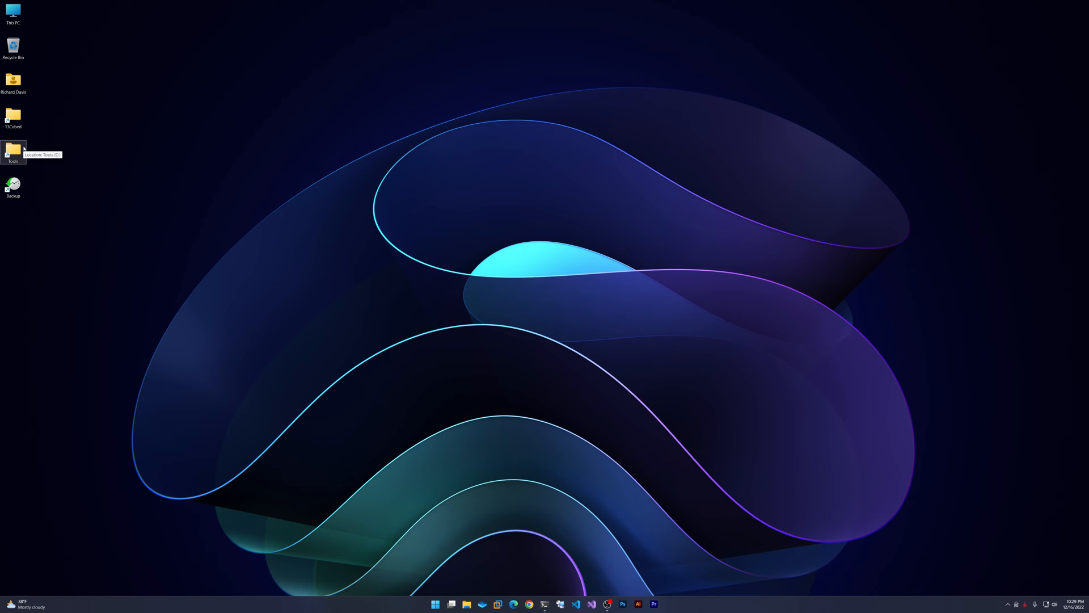
- Launch thumbcache_viewer.exe from the desktop's Tools\Miscellaneous folder
{"action": "double_click", "coordinate": [13, 149]}
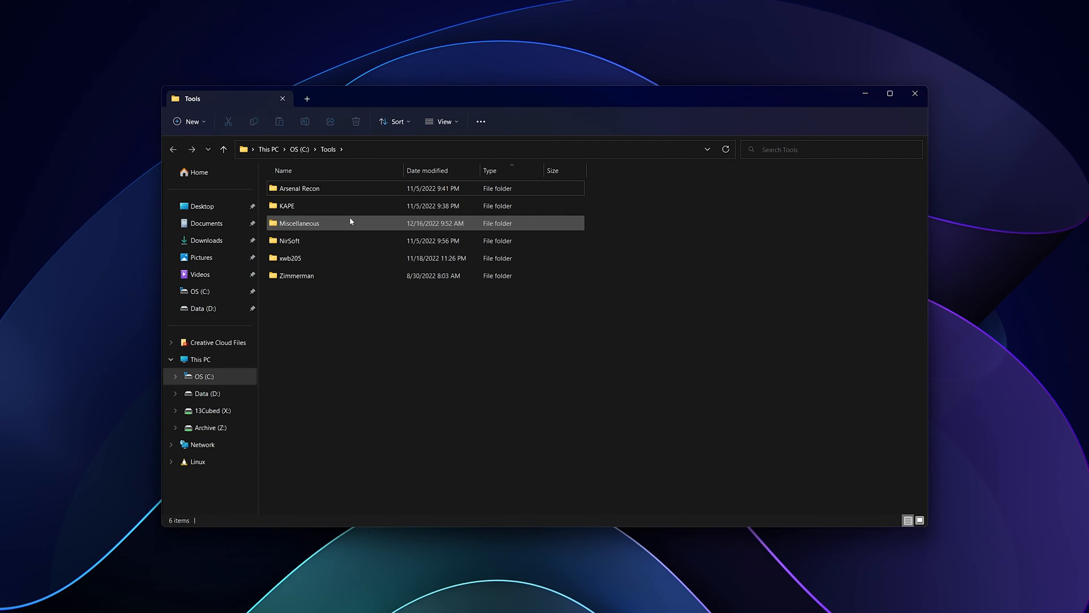
{"action": "double_click", "coordinate": [300, 224]}
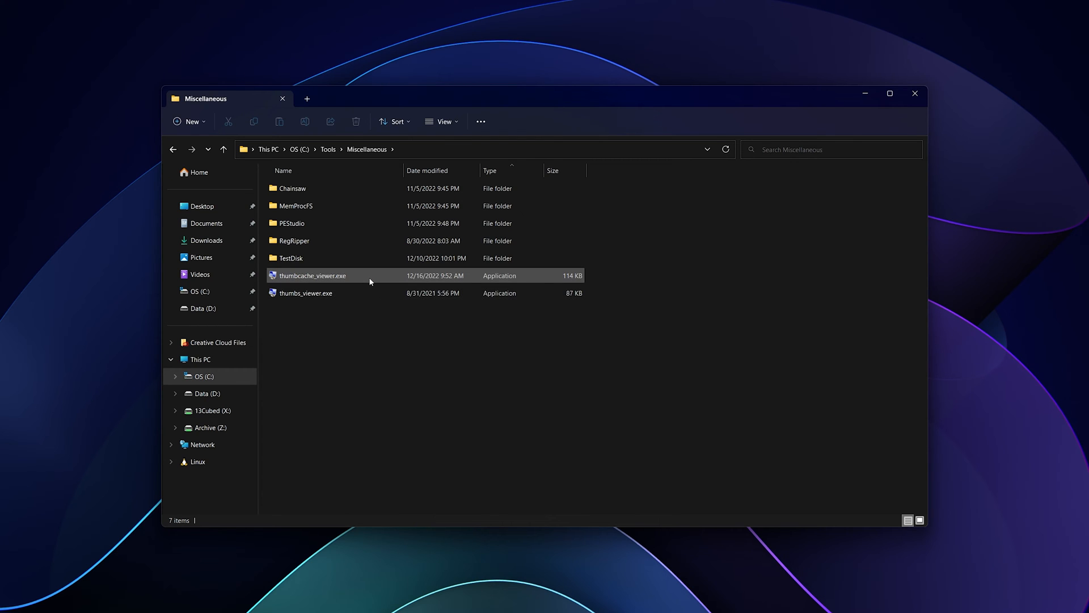
{"action": "double_click", "coordinate": [312, 274]}
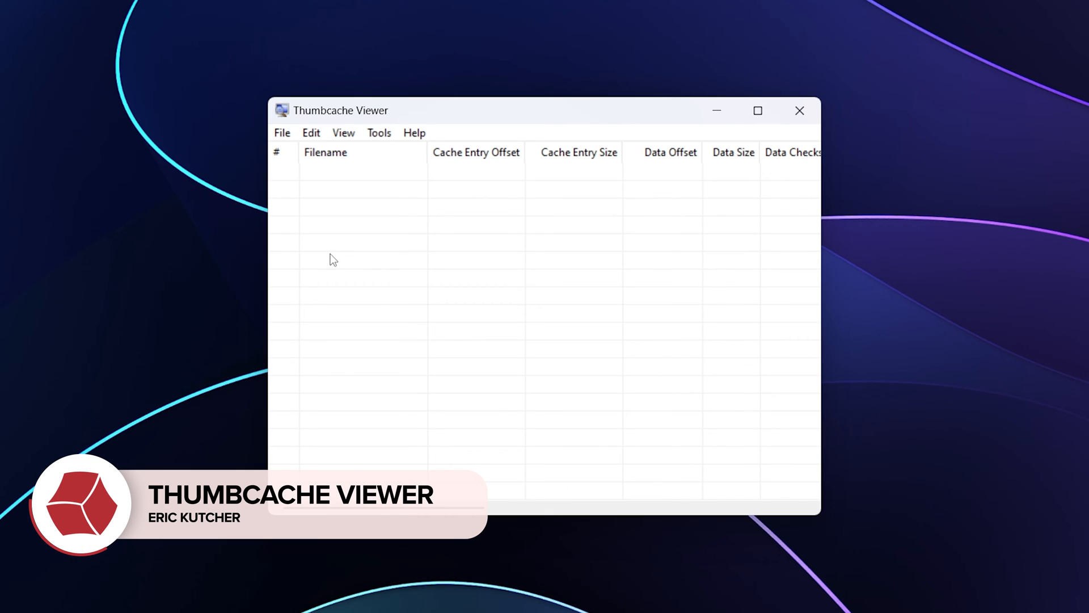
{"action": "mouse_move", "coordinate": [305, 188]}
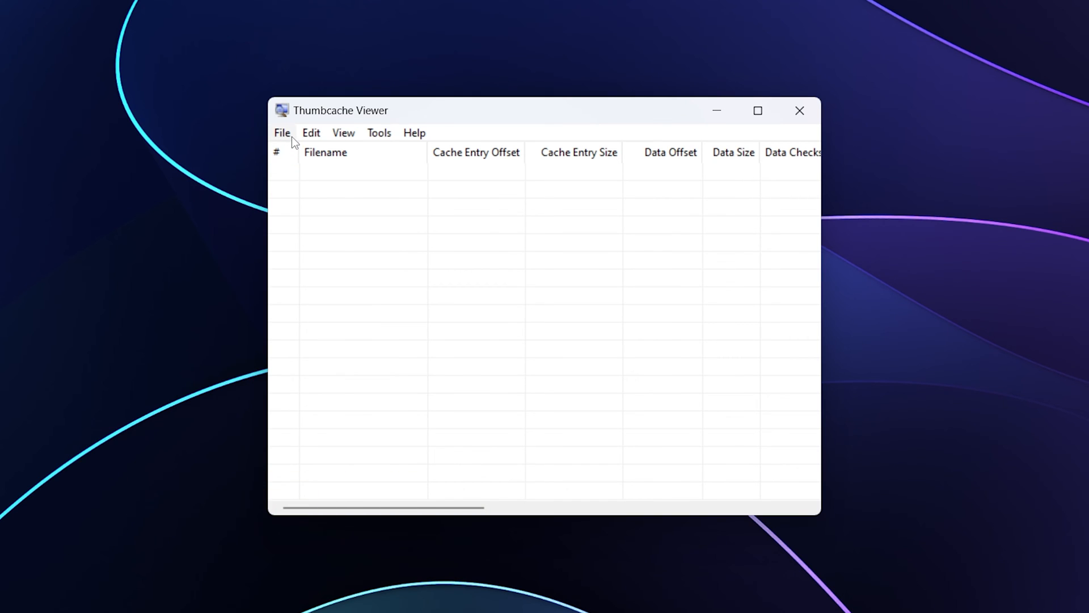
- Bring up the 'Open a Thumbcache Database file' dialog from the File menu
{"action": "left_click", "coordinate": [283, 133]}
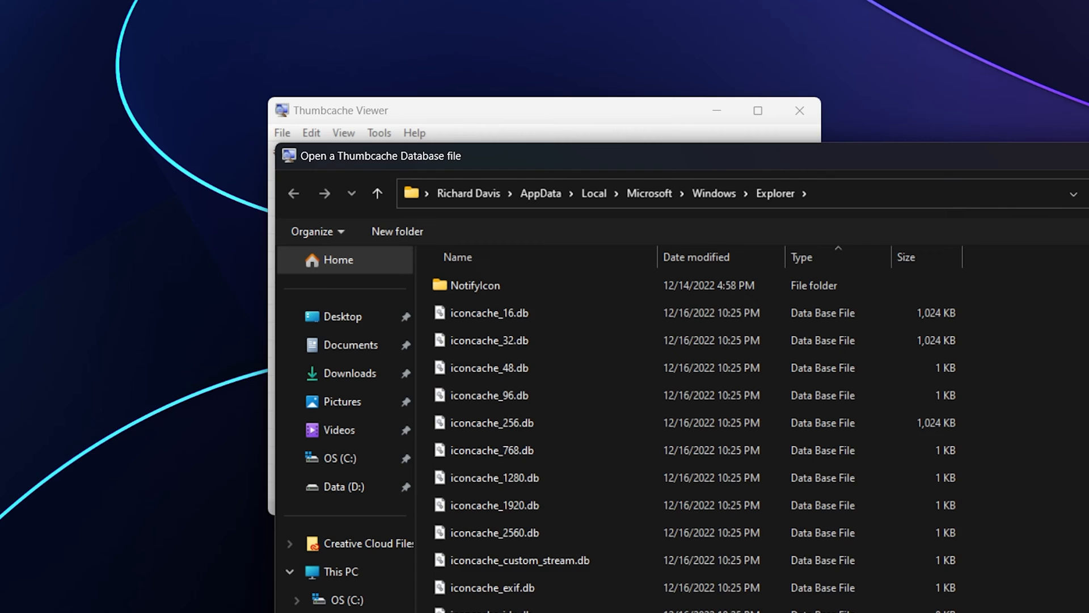
- Load thumbcache_1280.db from the Explorer cache folder into Thumbcache Viewer
{"action": "scroll", "scroll_direction": "down", "scroll_amount": 3}
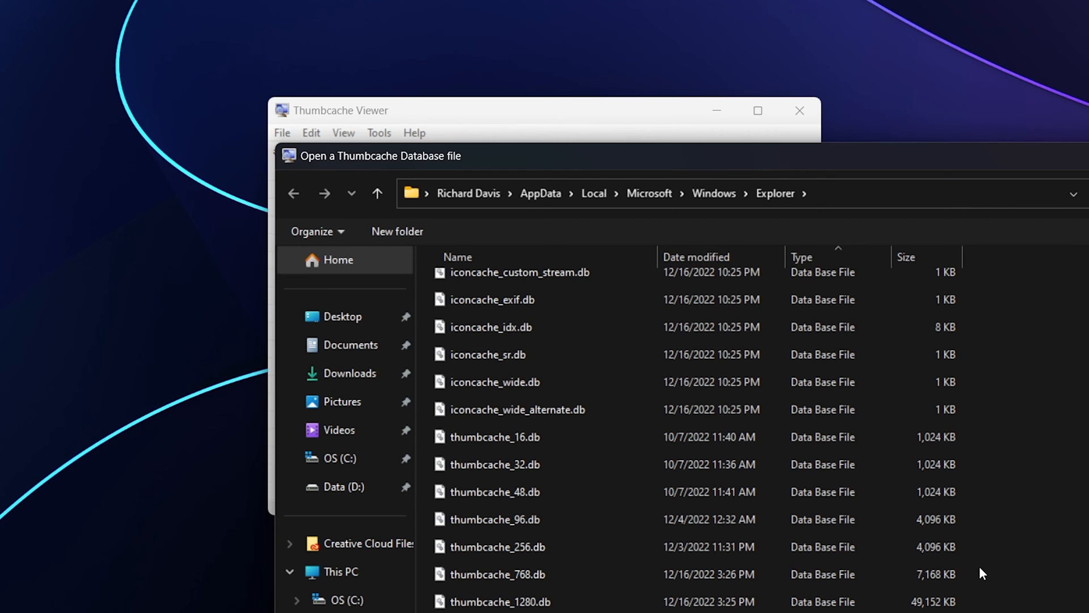
{"action": "left_click", "coordinate": [499, 601]}
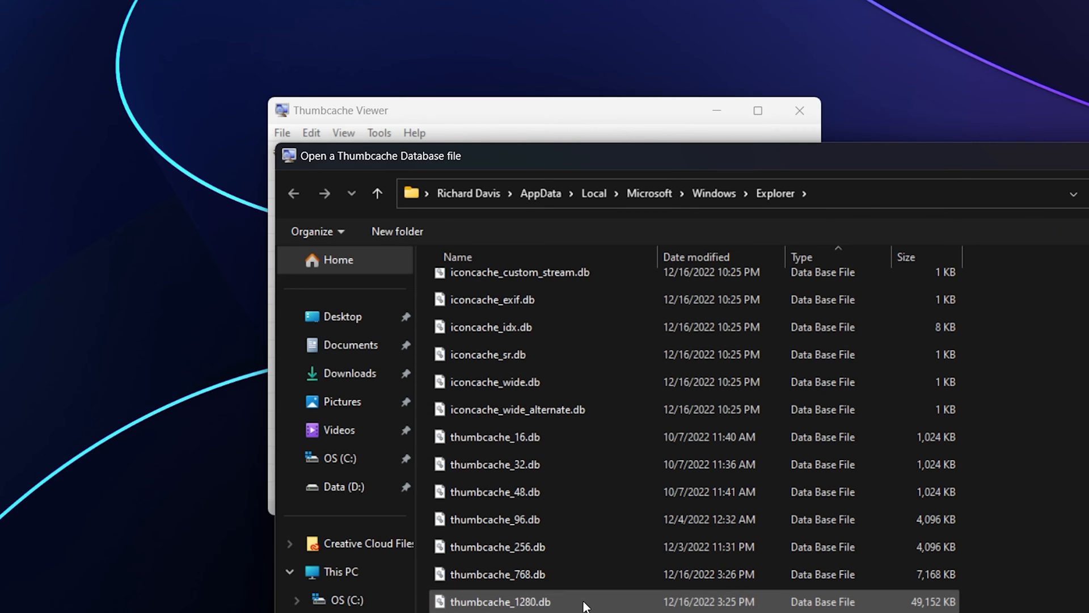
{"action": "double_click", "coordinate": [499, 601]}
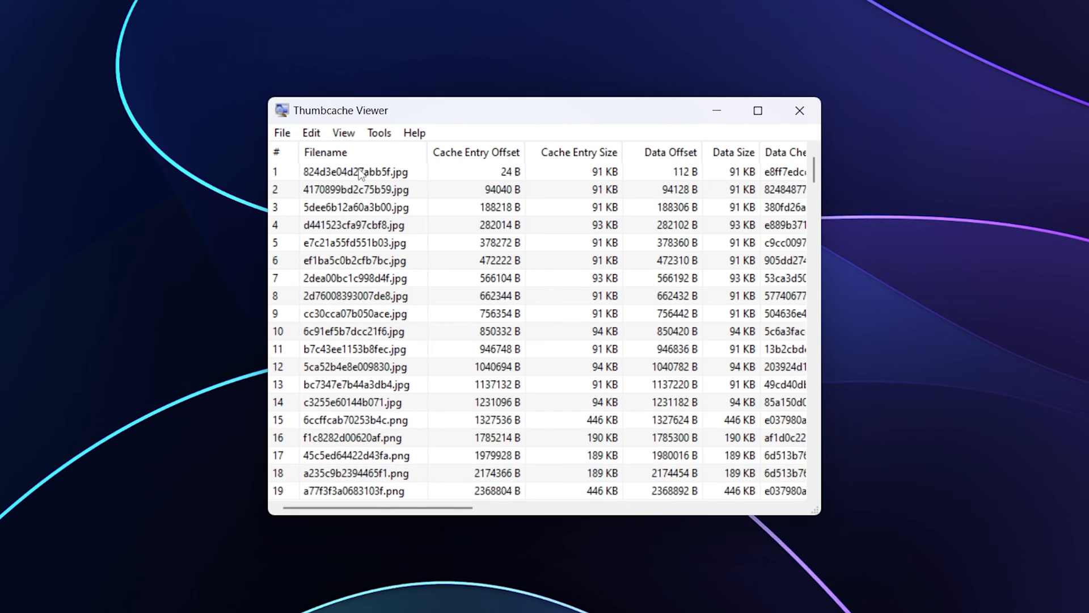
{"action": "mouse_move", "coordinate": [413, 397]}
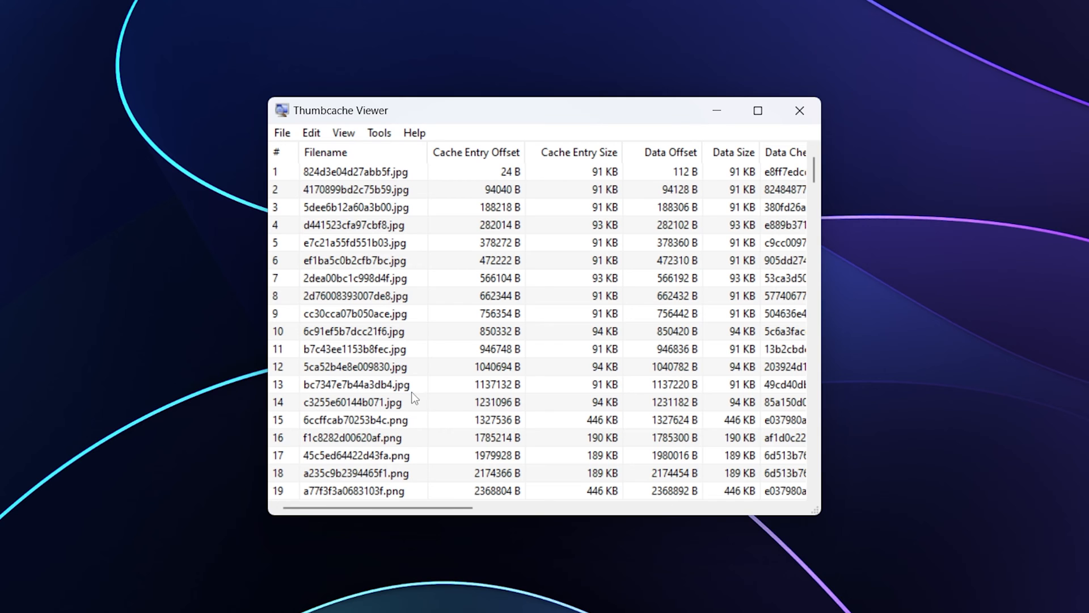
{"action": "scroll", "scroll_direction": "down", "scroll_amount": 3}
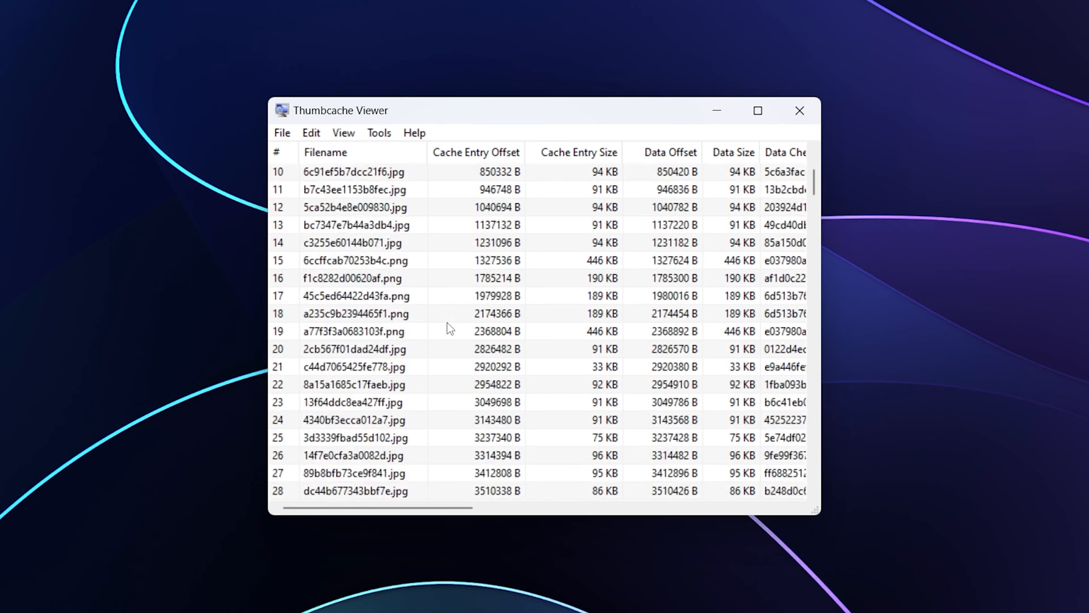
{"action": "scroll", "scroll_direction": "down", "scroll_amount": 3}
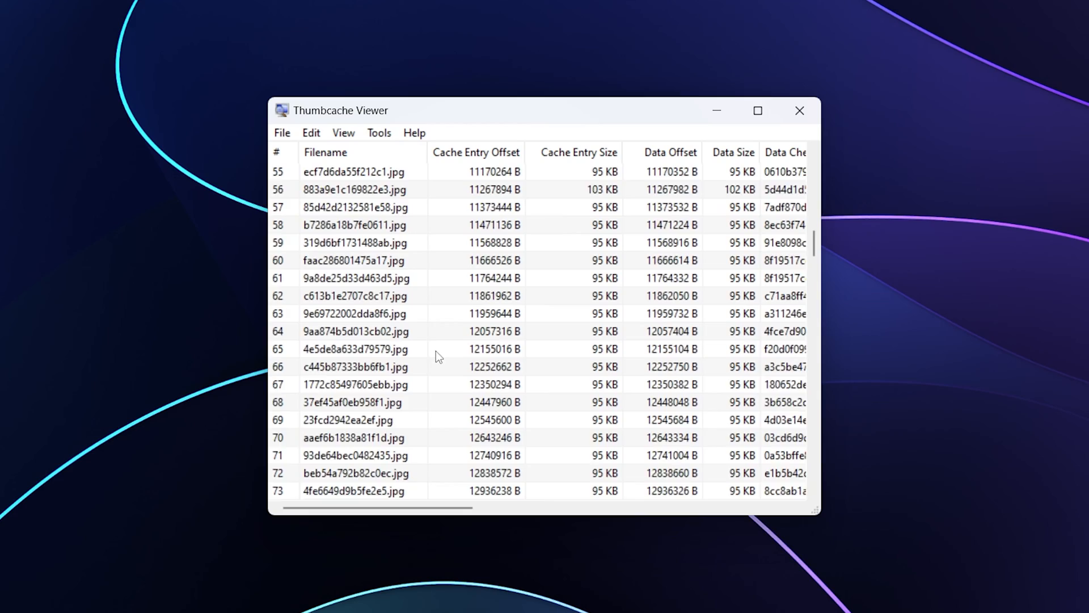
{"action": "scroll", "scroll_direction": "down", "scroll_amount": 3}
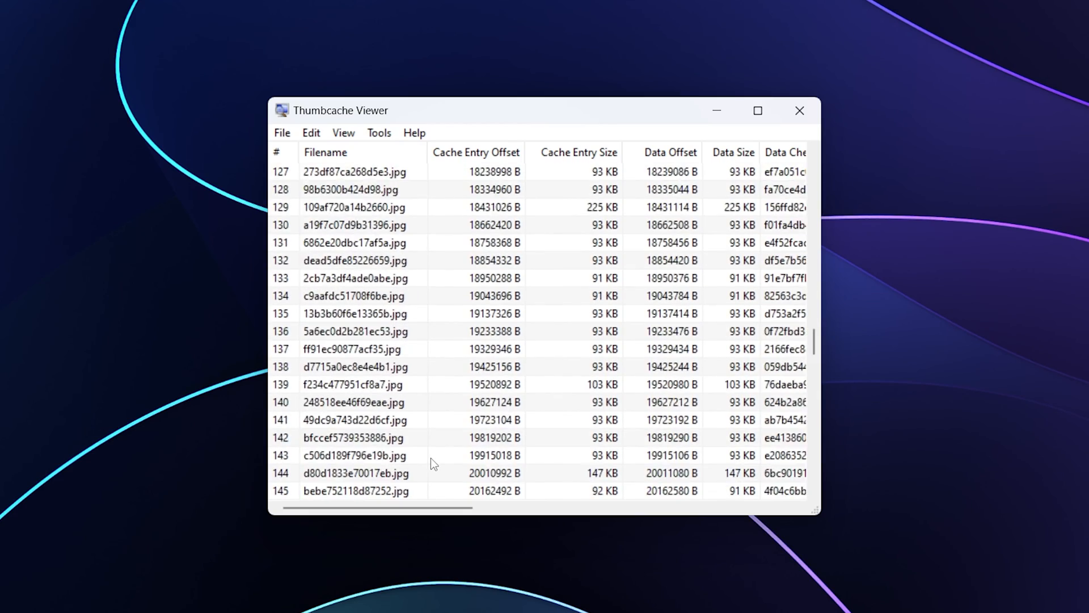
{"action": "scroll", "scroll_direction": "down", "scroll_amount": 3}
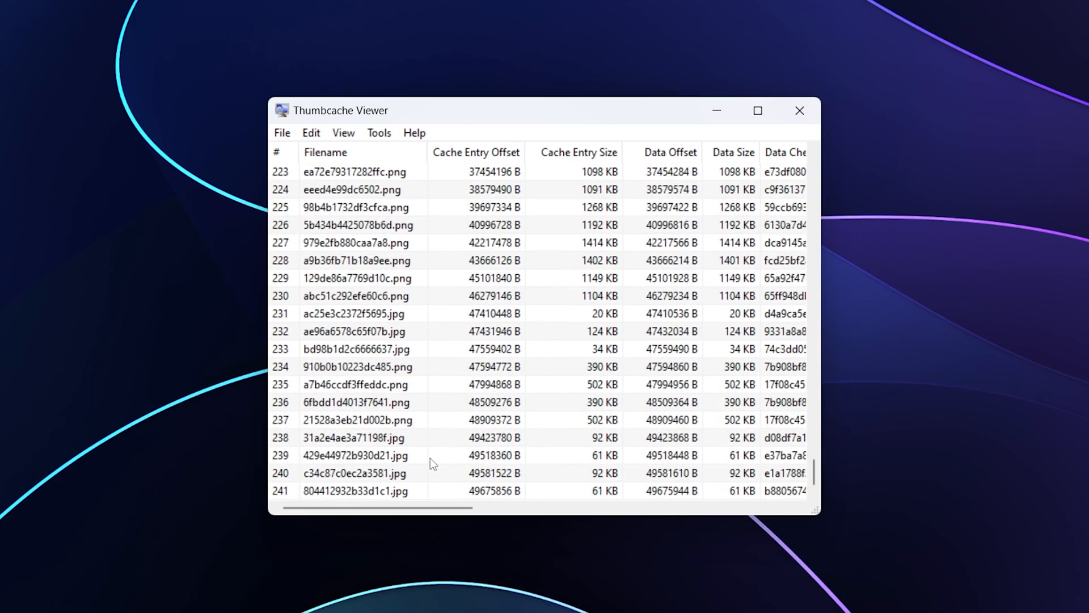
{"action": "scroll", "scroll_direction": "up", "scroll_amount": 3}
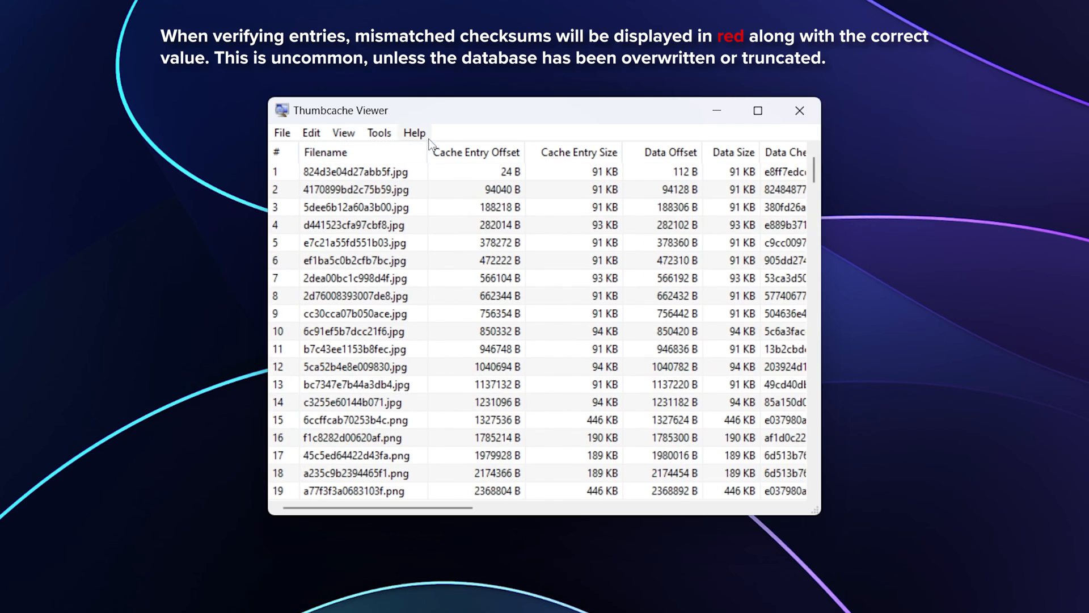
{"action": "mouse_move", "coordinate": [562, 206]}
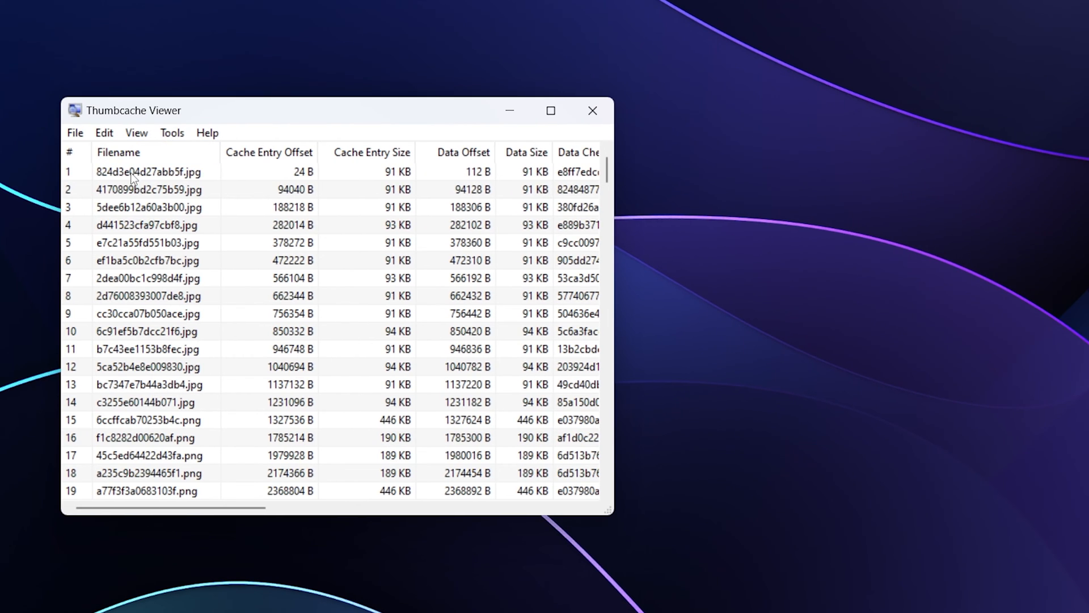
- Preview cached entries including ef1ba5c0b2cfb7bc.jpg and f1c8282d00620af.png, ending on airplane image d286ba60d41f6d9d.png
{"action": "double_click", "coordinate": [147, 171]}
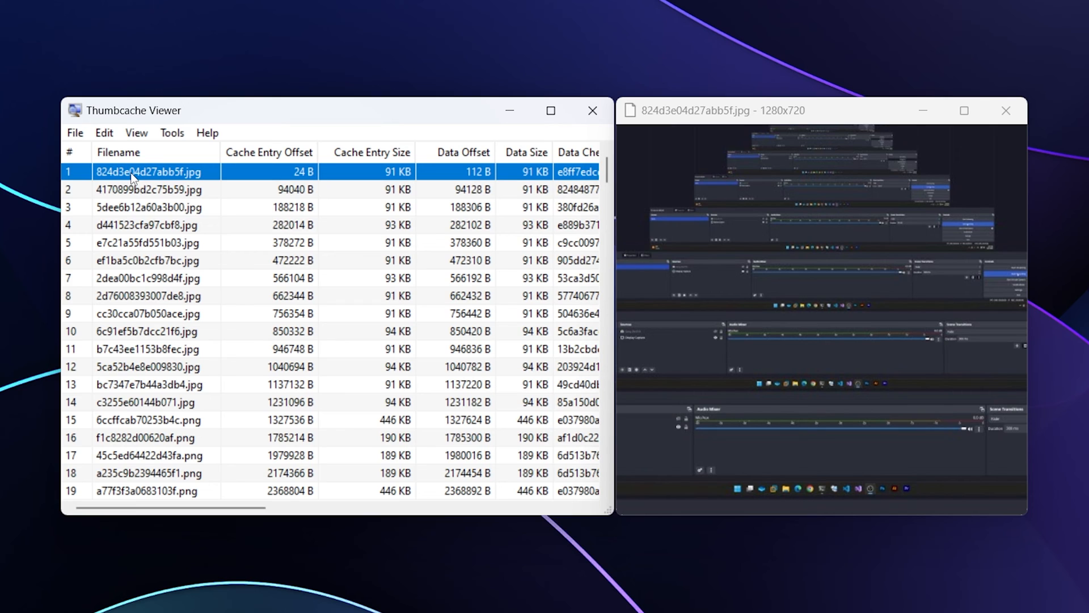
{"action": "left_click", "coordinate": [147, 260]}
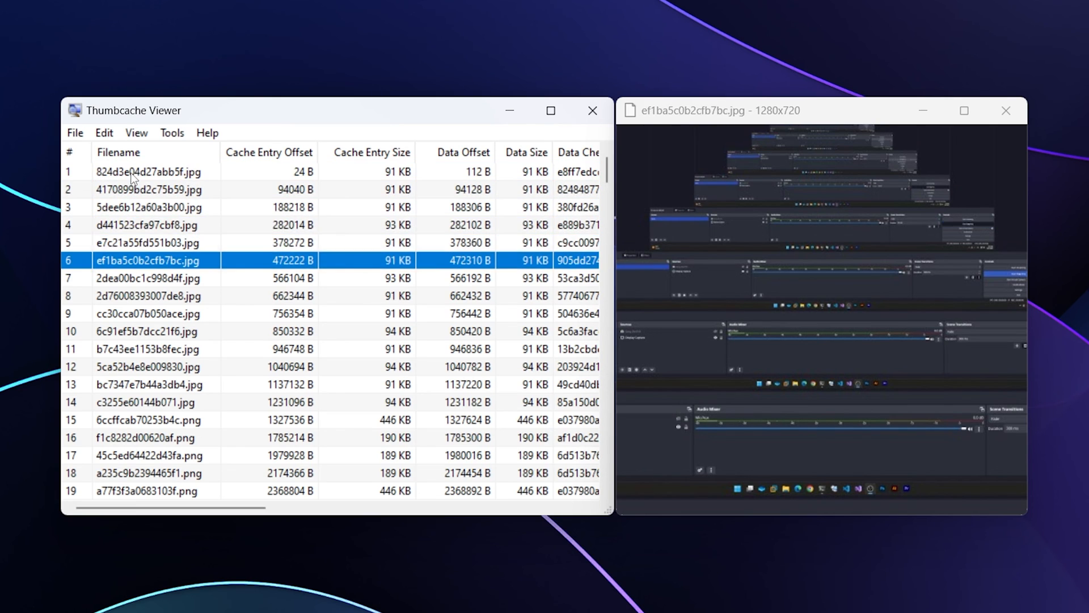
{"action": "left_click", "coordinate": [149, 420]}
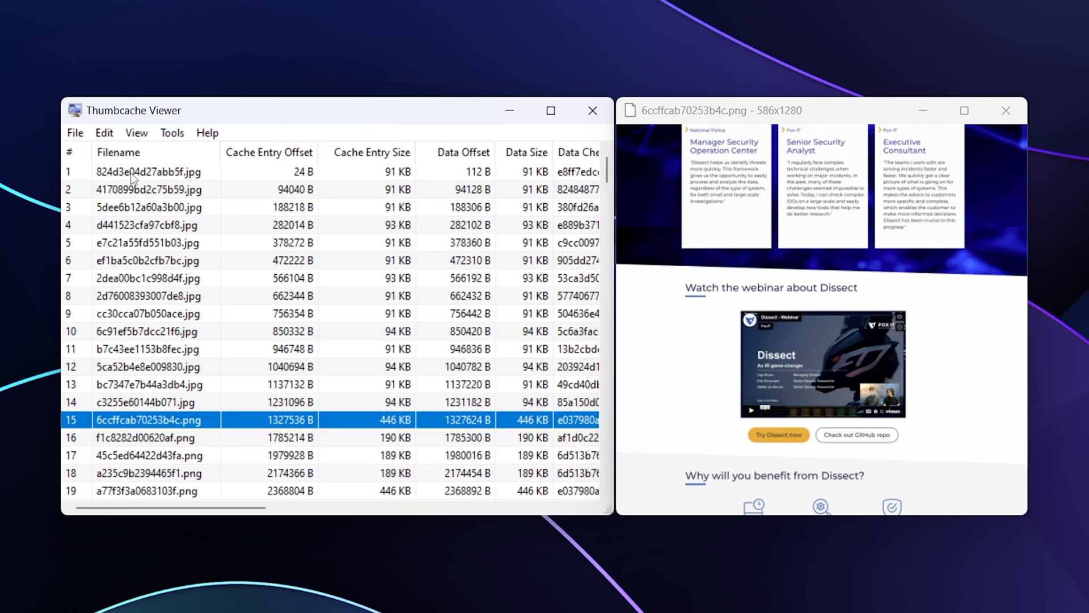
{"action": "left_click", "coordinate": [149, 438]}
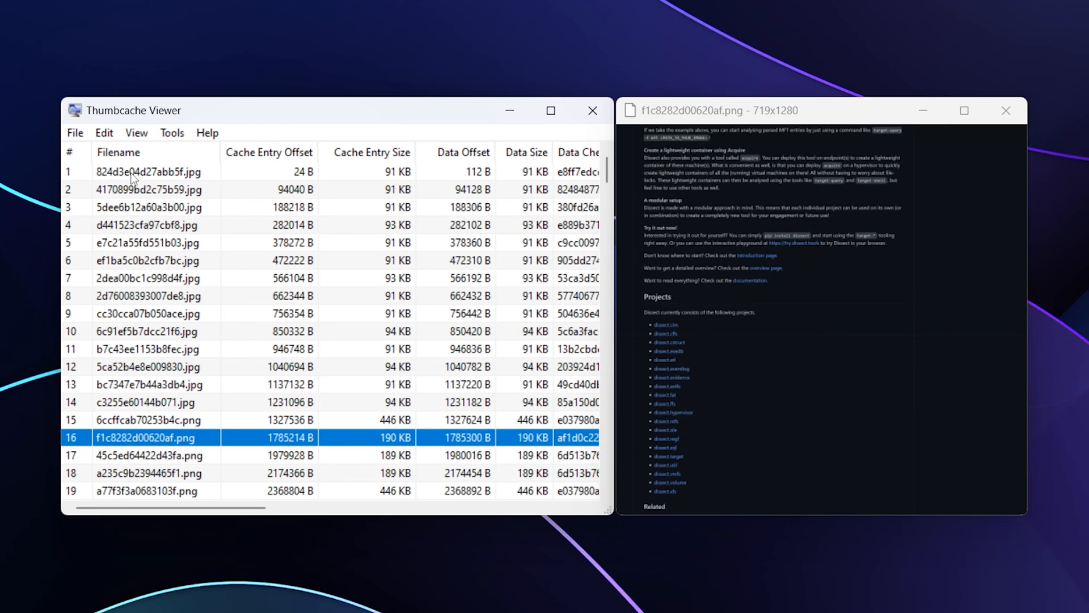
{"action": "left_click", "coordinate": [149, 455]}
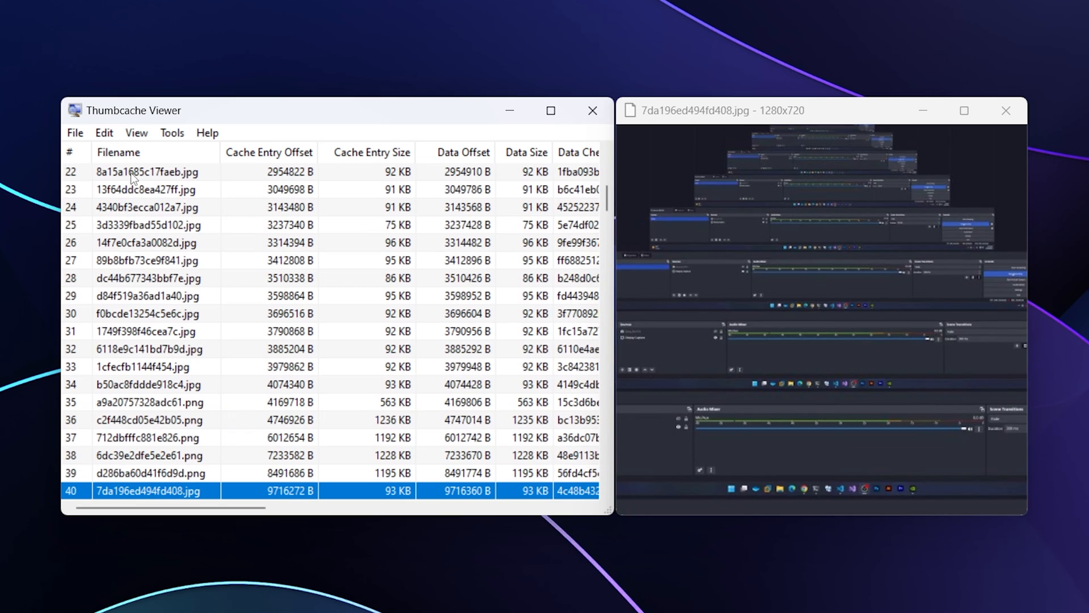
{"action": "scroll", "scroll_direction": "down", "scroll_amount": 3}
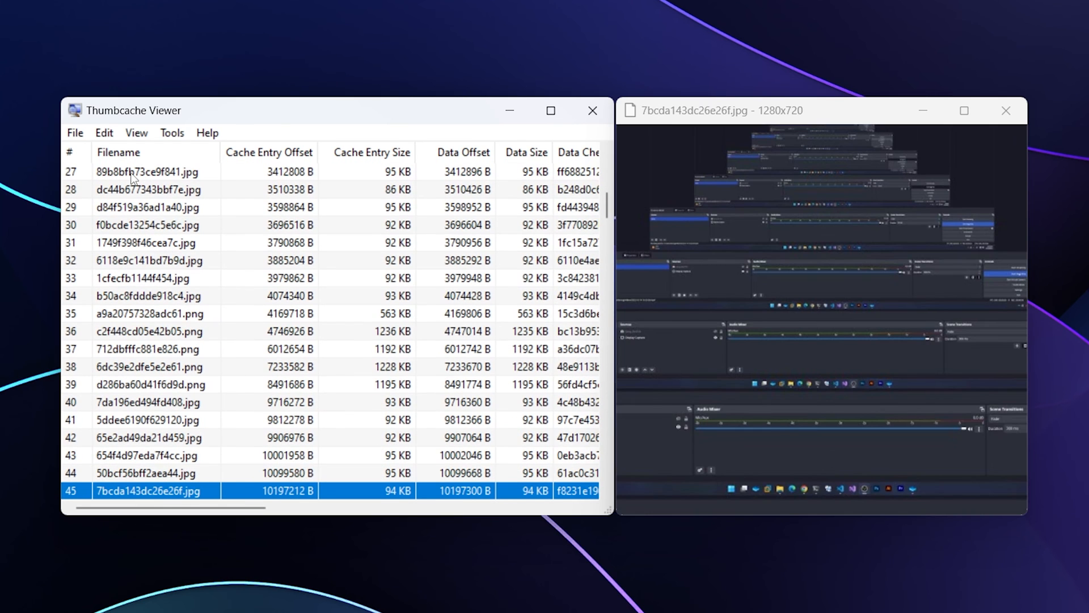
{"action": "left_click", "coordinate": [153, 384]}
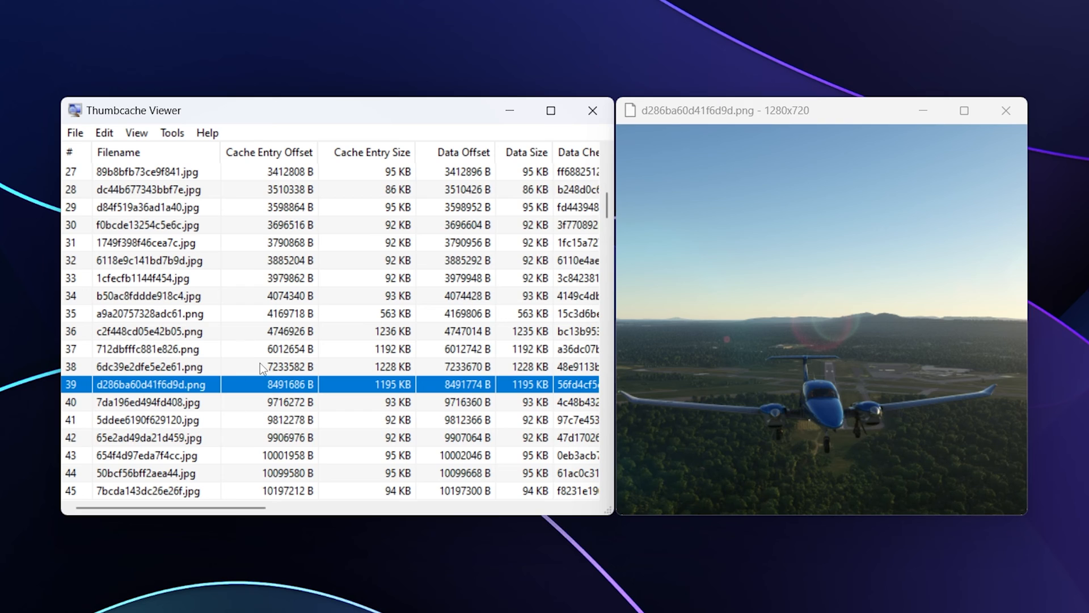
{"action": "right_click", "coordinate": [236, 385]}
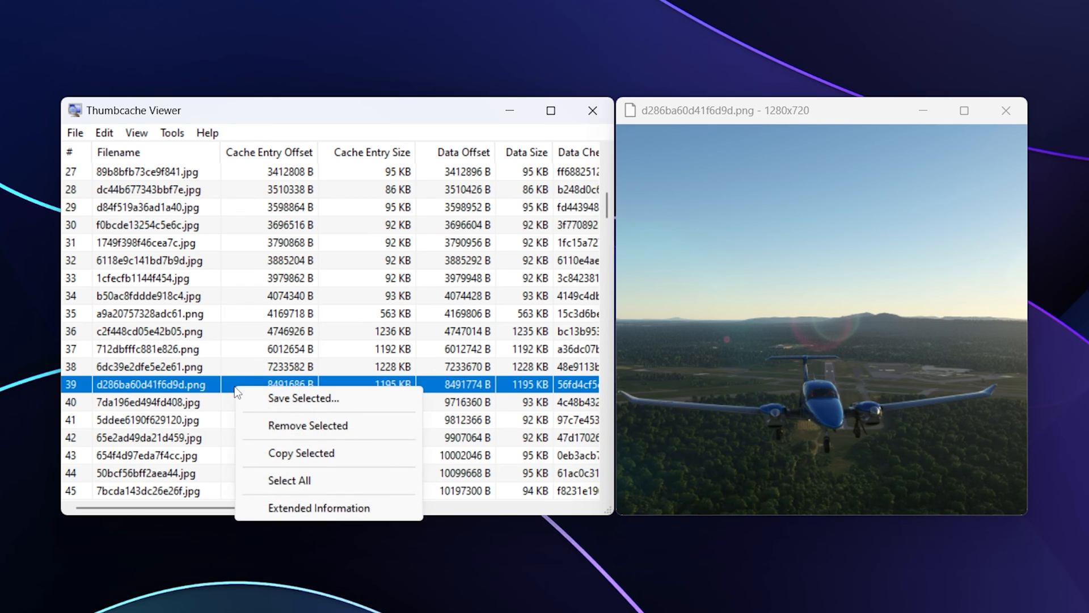
{"action": "mouse_move", "coordinate": [245, 406]}
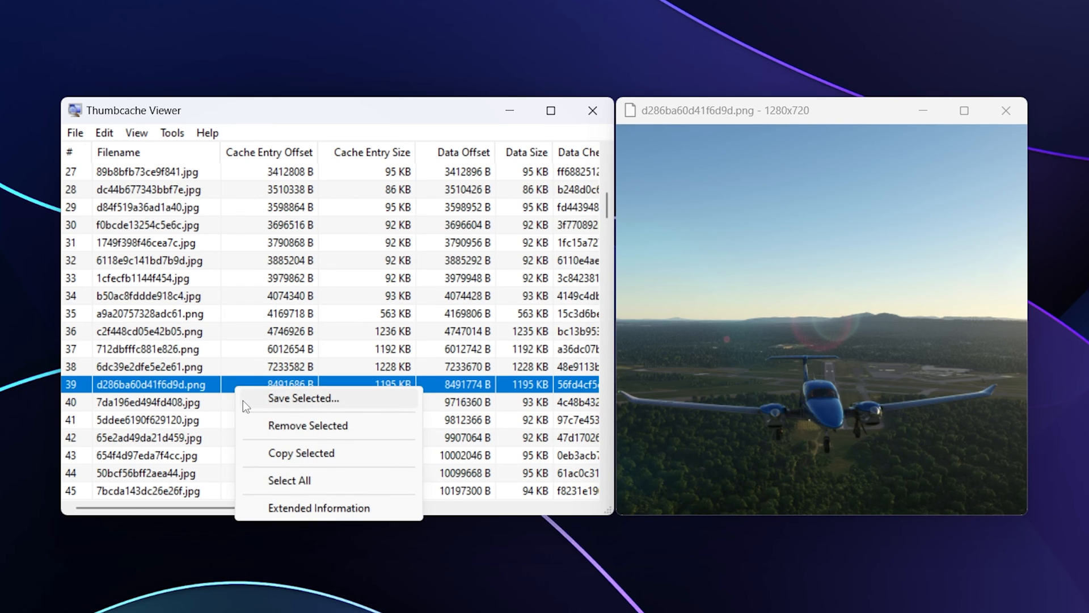
{"action": "mouse_move", "coordinate": [381, 429]}
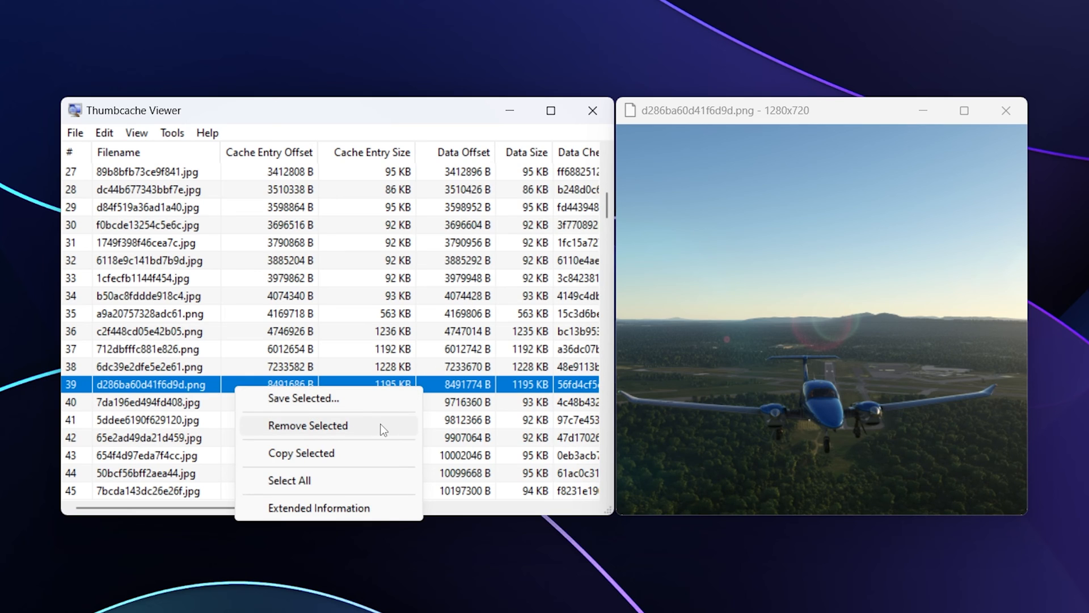
{"action": "mouse_move", "coordinate": [380, 520]}
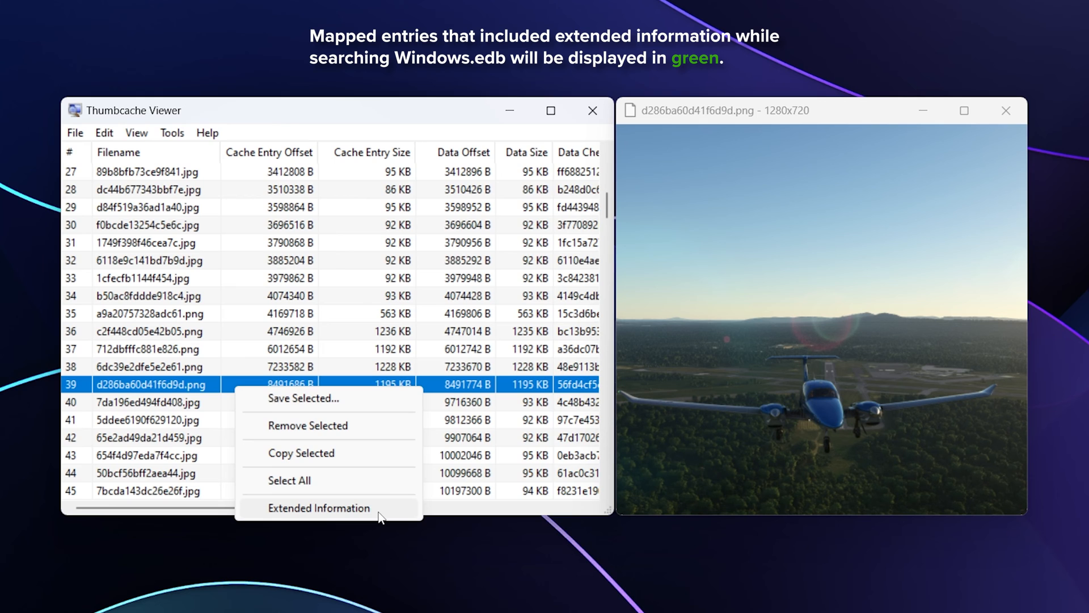
{"action": "left_click", "coordinate": [319, 508]}
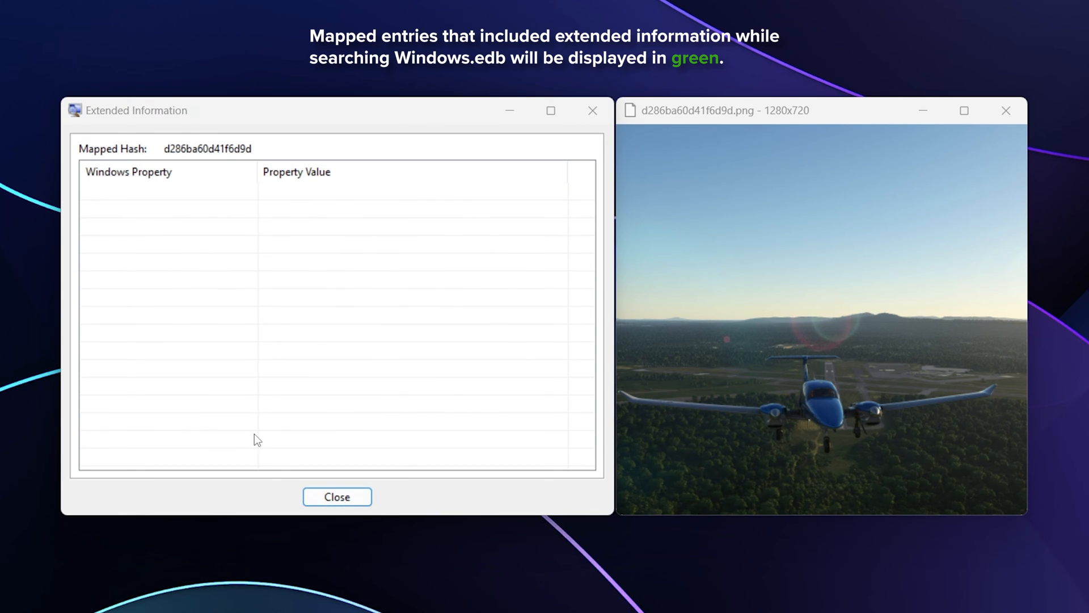
{"action": "left_click", "coordinate": [335, 497]}
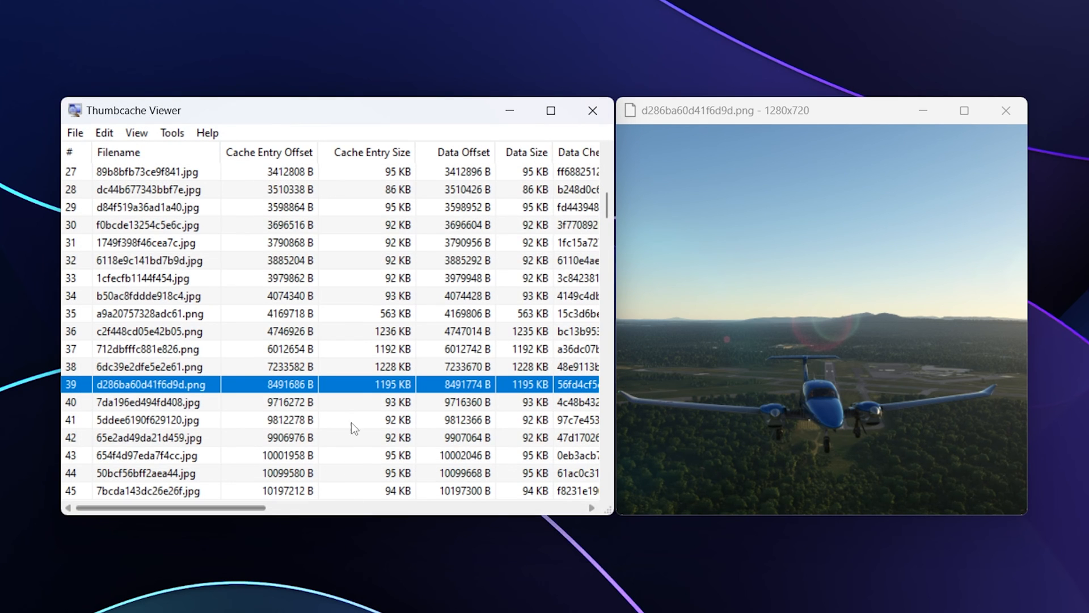
- Save the selected d286ba60d41f6d9d.png thumbnail to the Desktop via Save Selected
{"action": "right_click", "coordinate": [354, 428]}
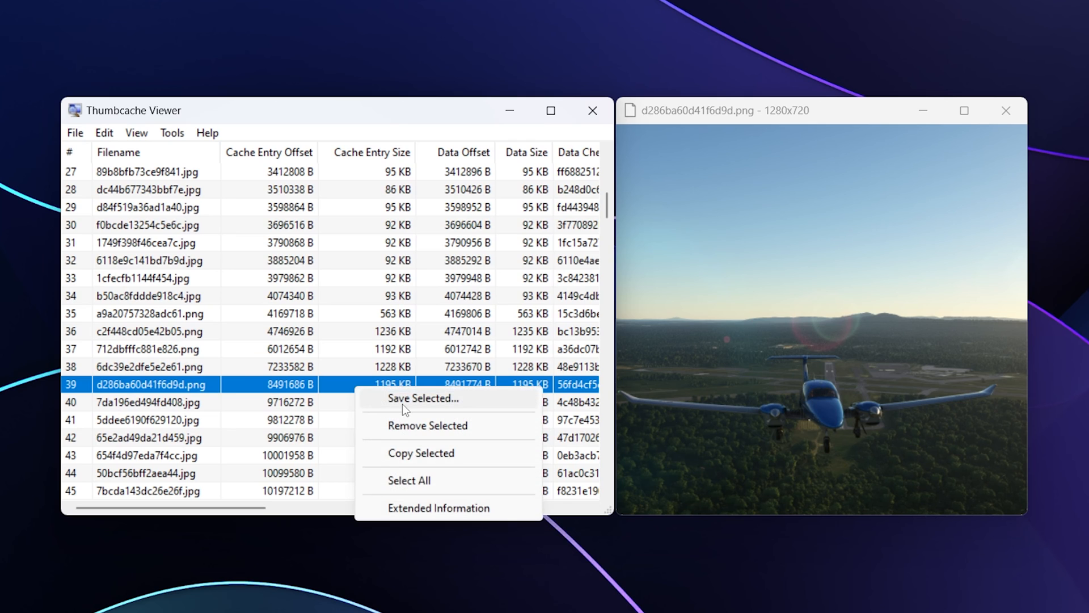
{"action": "left_click", "coordinate": [423, 398]}
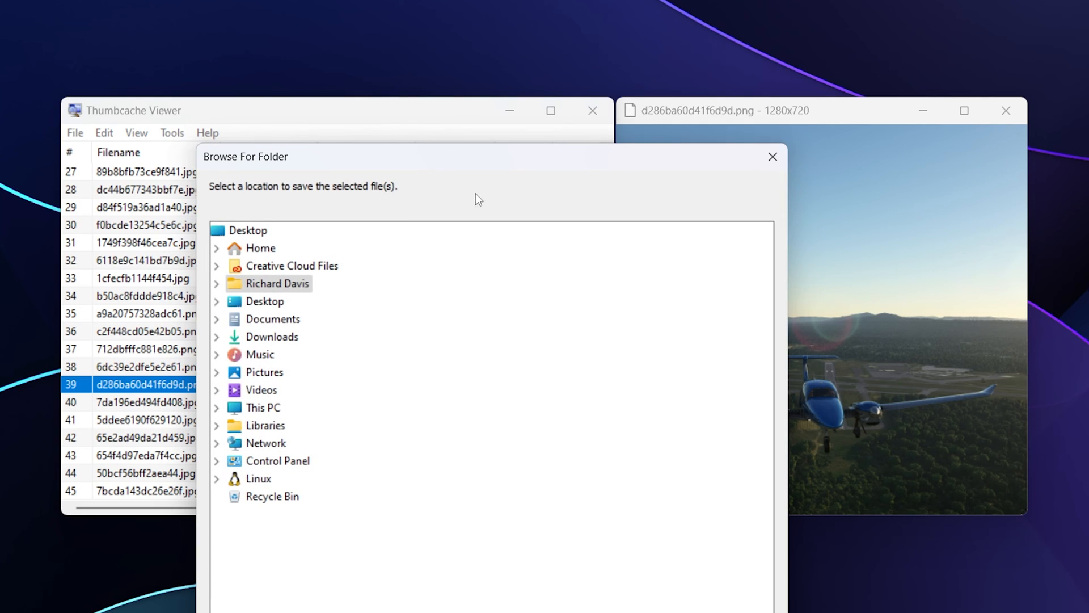
{"action": "mouse_move", "coordinate": [248, 236]}
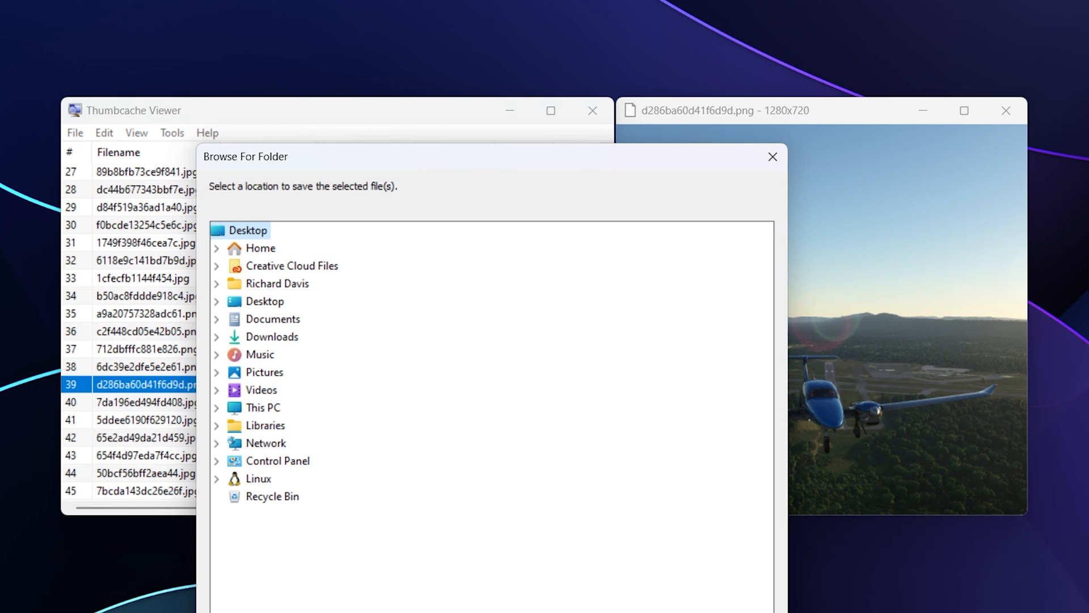
{"action": "left_click", "coordinate": [772, 157]}
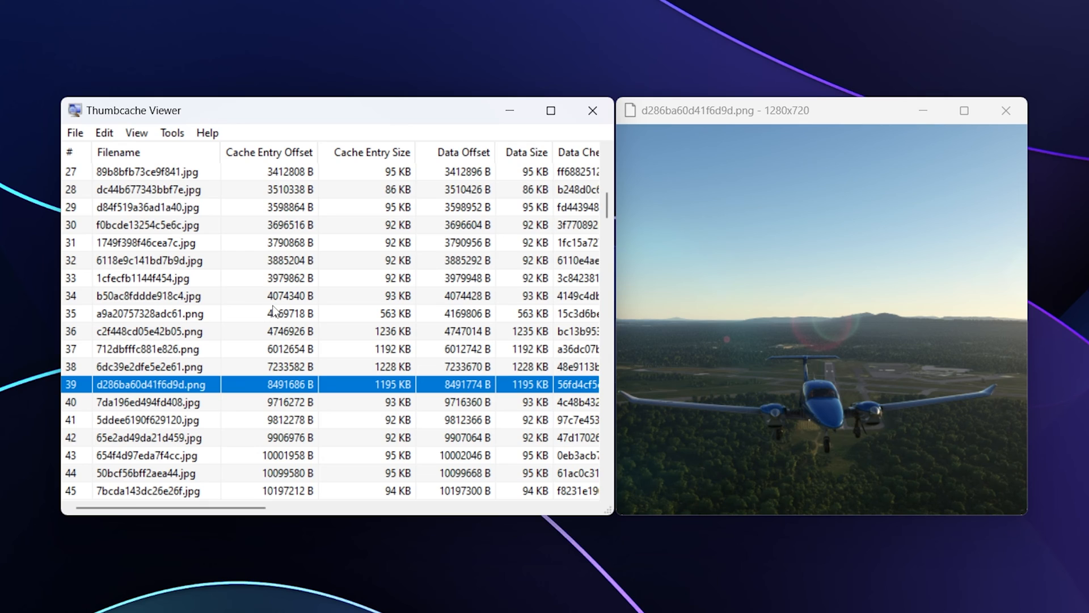
{"action": "mouse_move", "coordinate": [177, 301]}
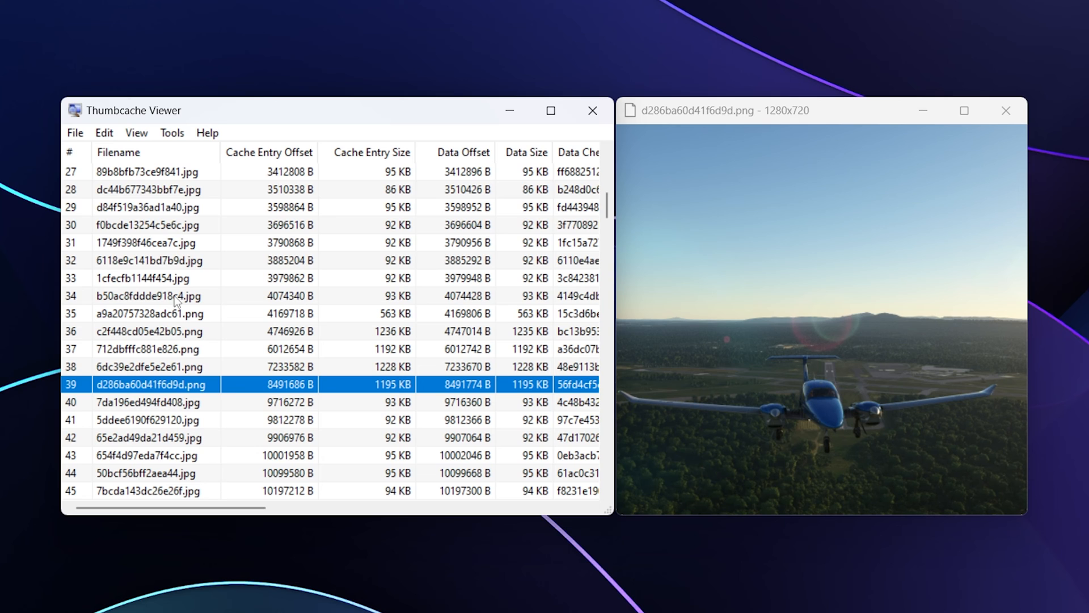
{"action": "scroll", "scroll_direction": "up", "scroll_amount": 3}
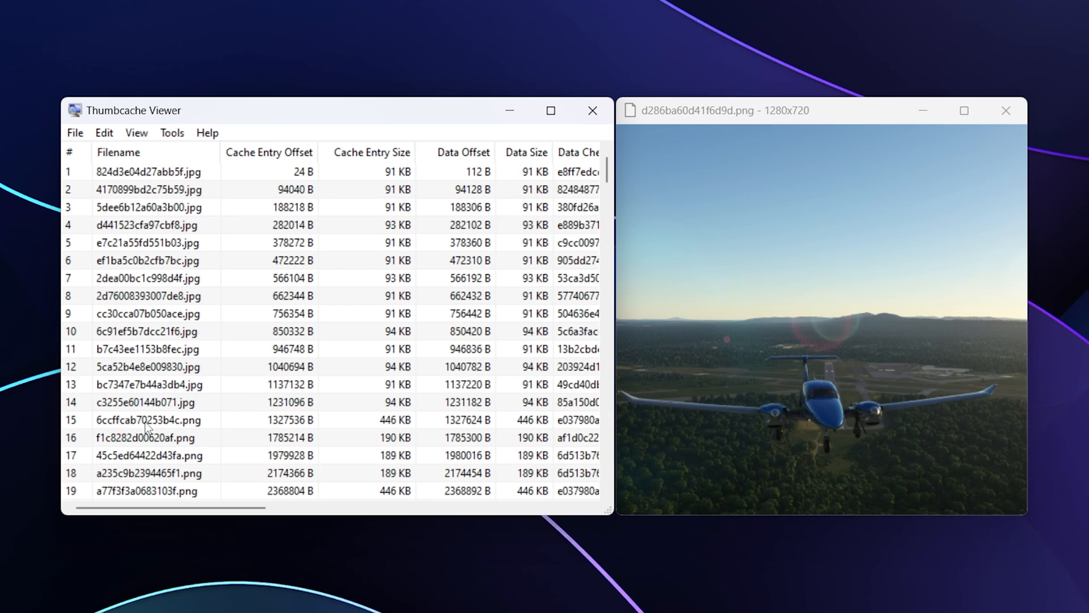
{"action": "mouse_move", "coordinate": [137, 320]}
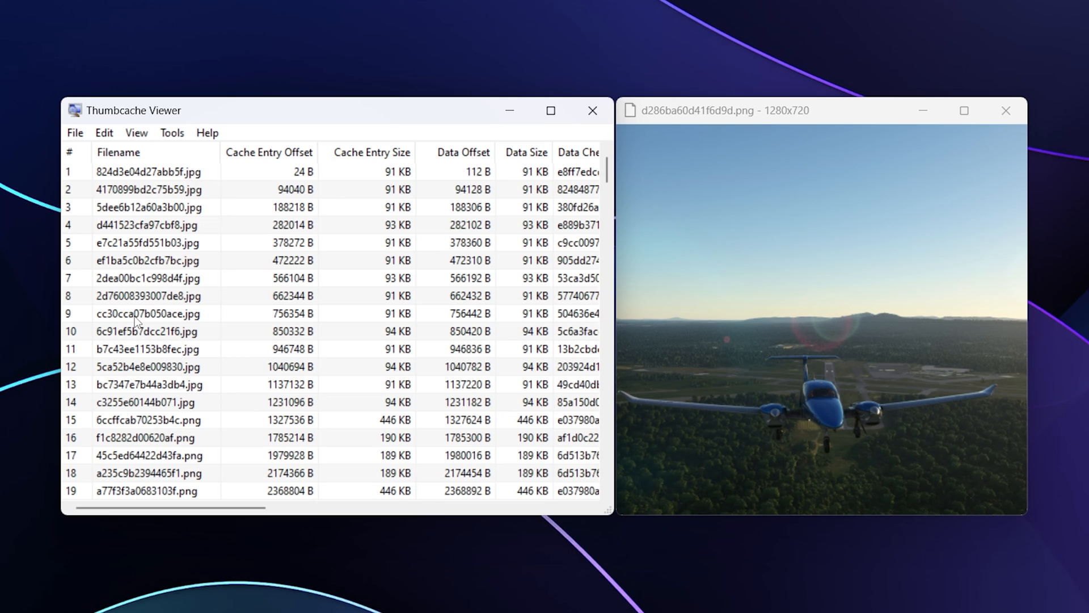
{"action": "left_click", "coordinate": [171, 133]}
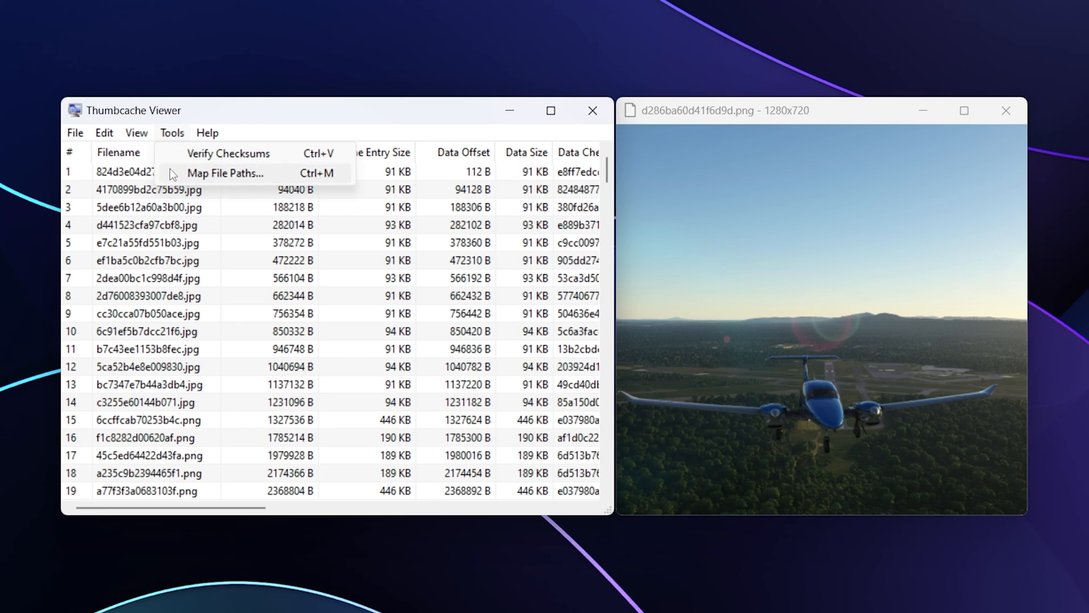
{"action": "left_click", "coordinate": [224, 173]}
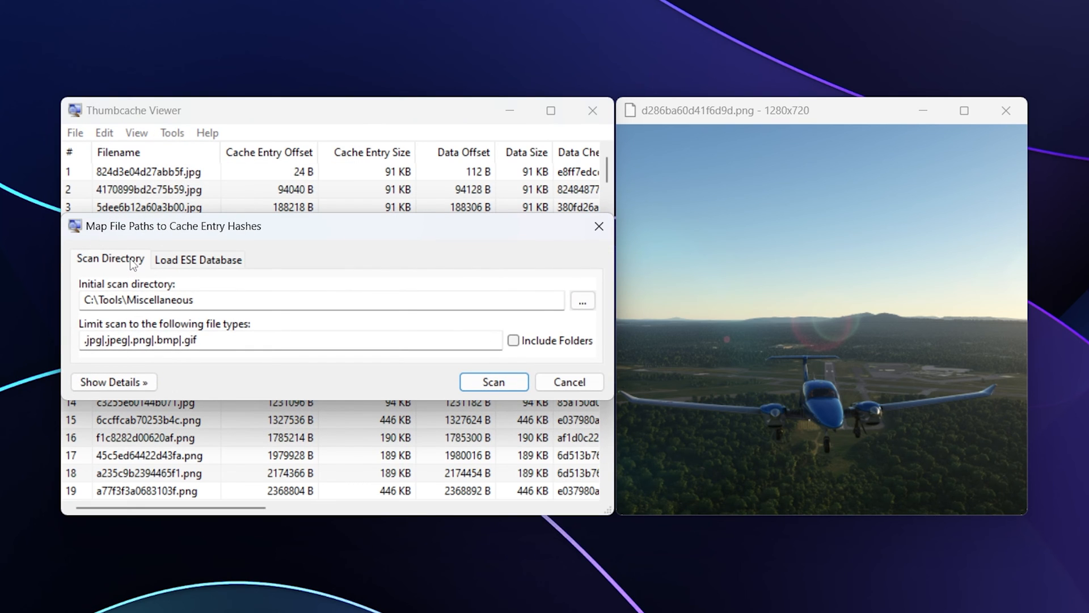
{"action": "left_click", "coordinate": [114, 382]}
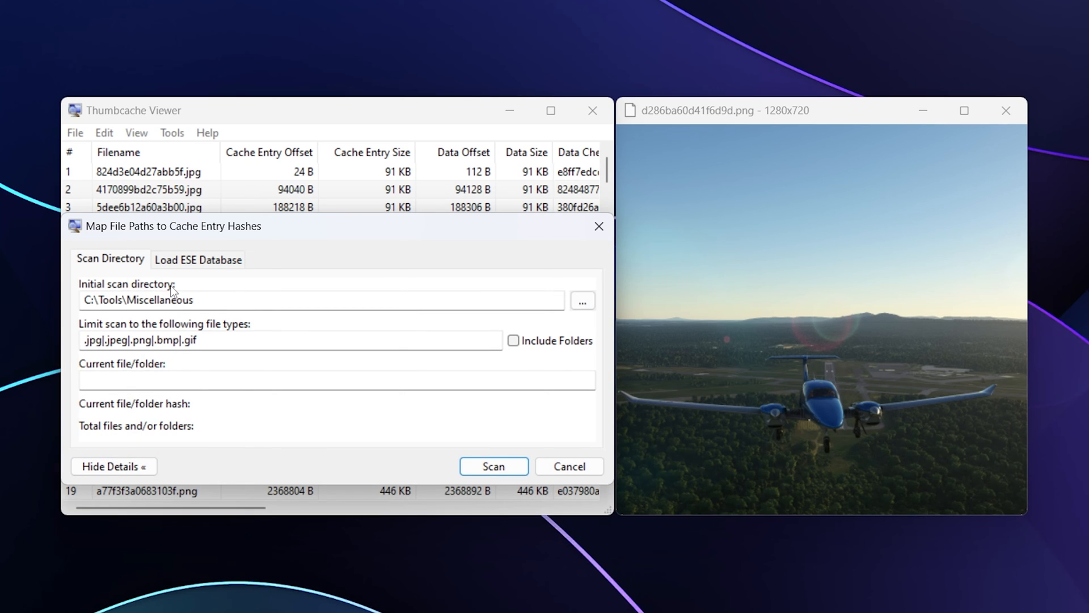
{"action": "left_click", "coordinate": [582, 299]}
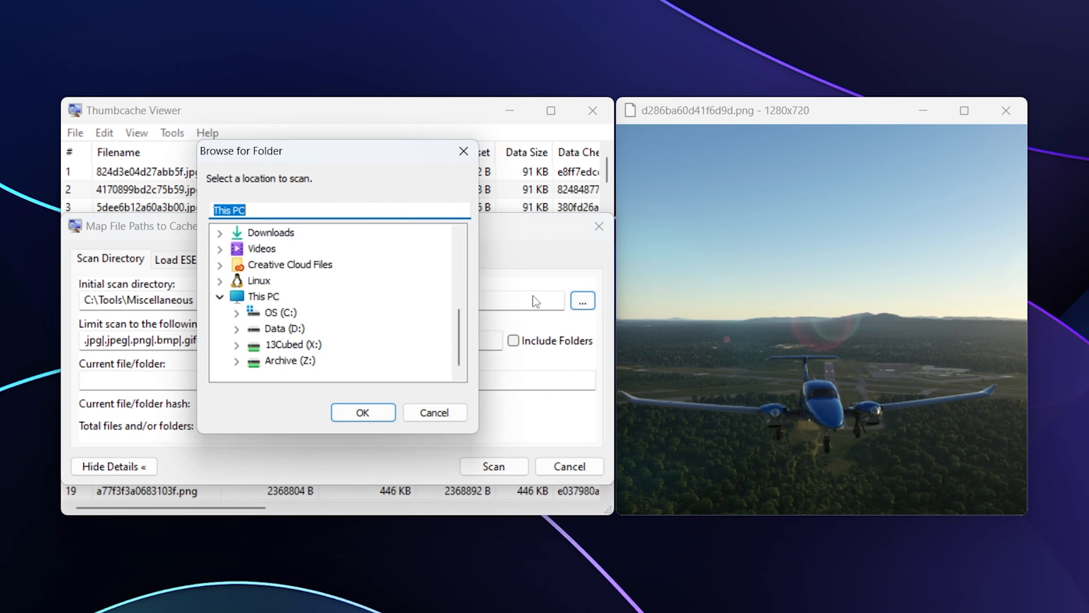
{"action": "left_click", "coordinate": [279, 312]}
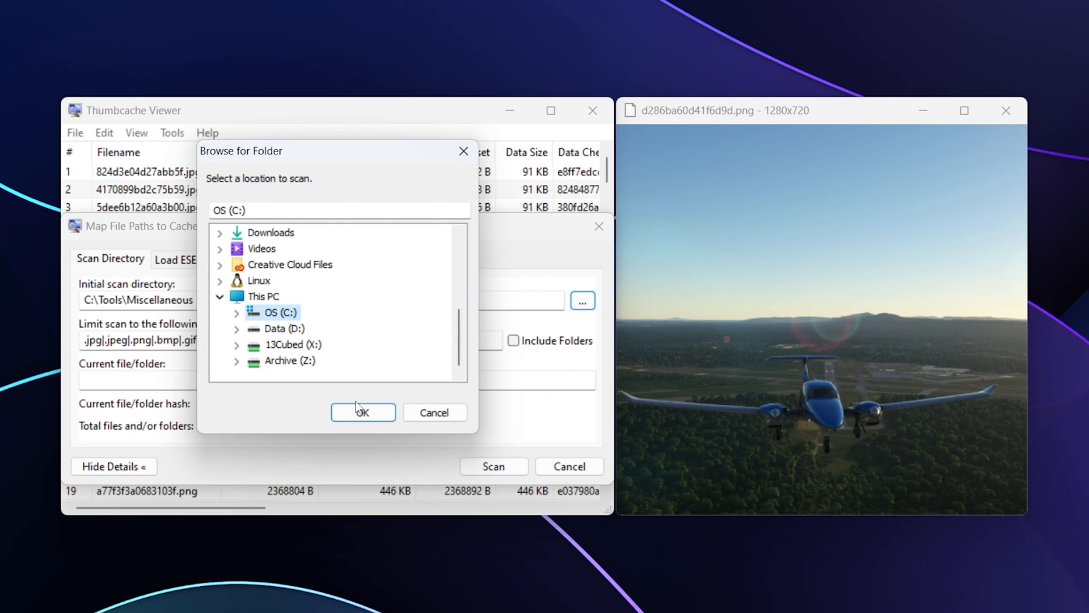
{"action": "left_click", "coordinate": [362, 411]}
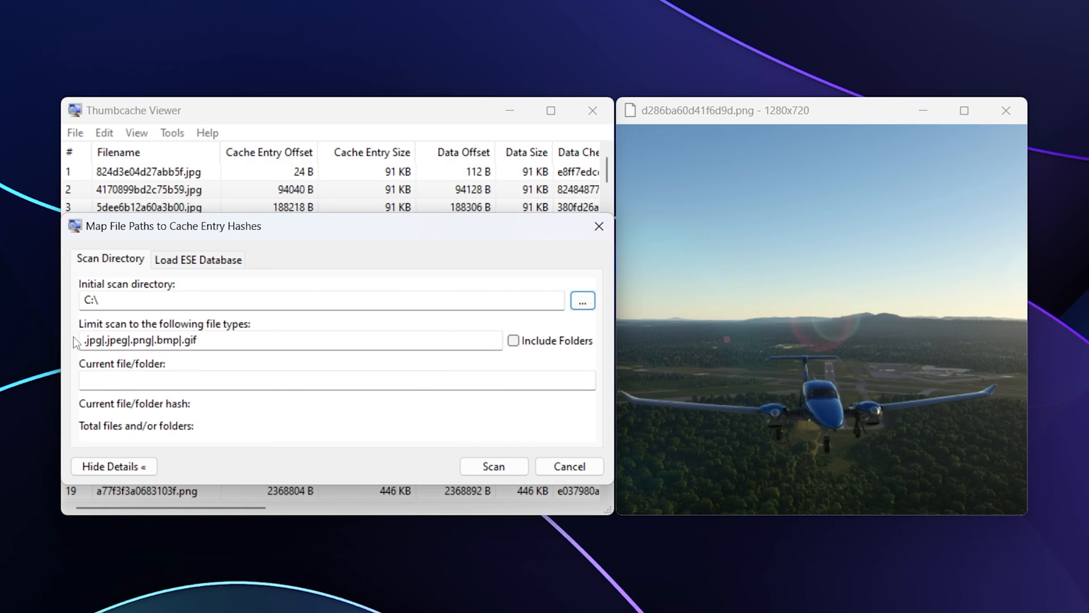
{"action": "mouse_move", "coordinate": [331, 342]}
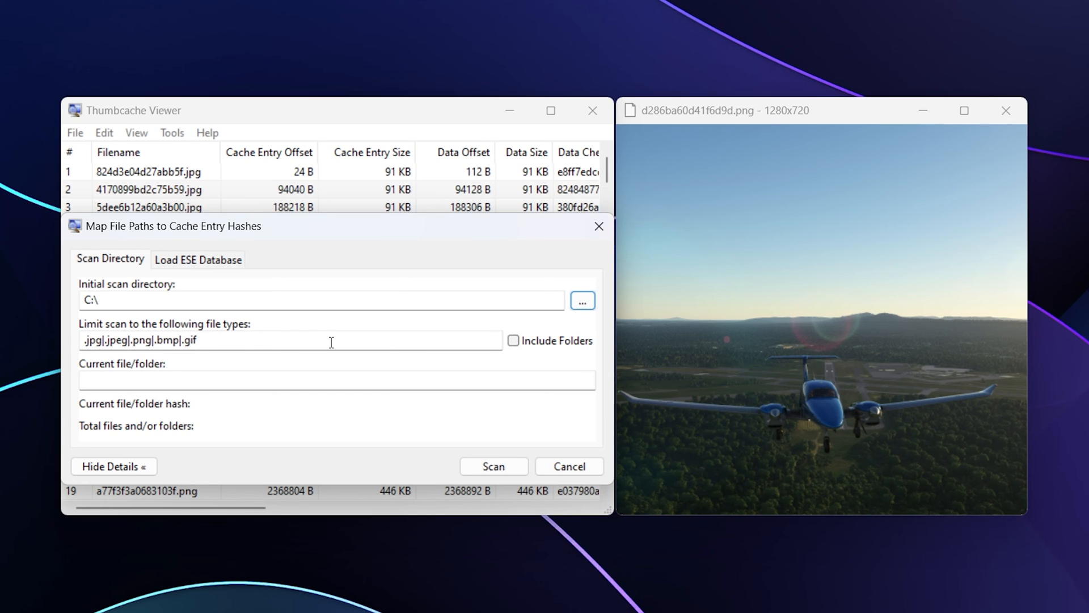
{"action": "mouse_move", "coordinate": [96, 357]}
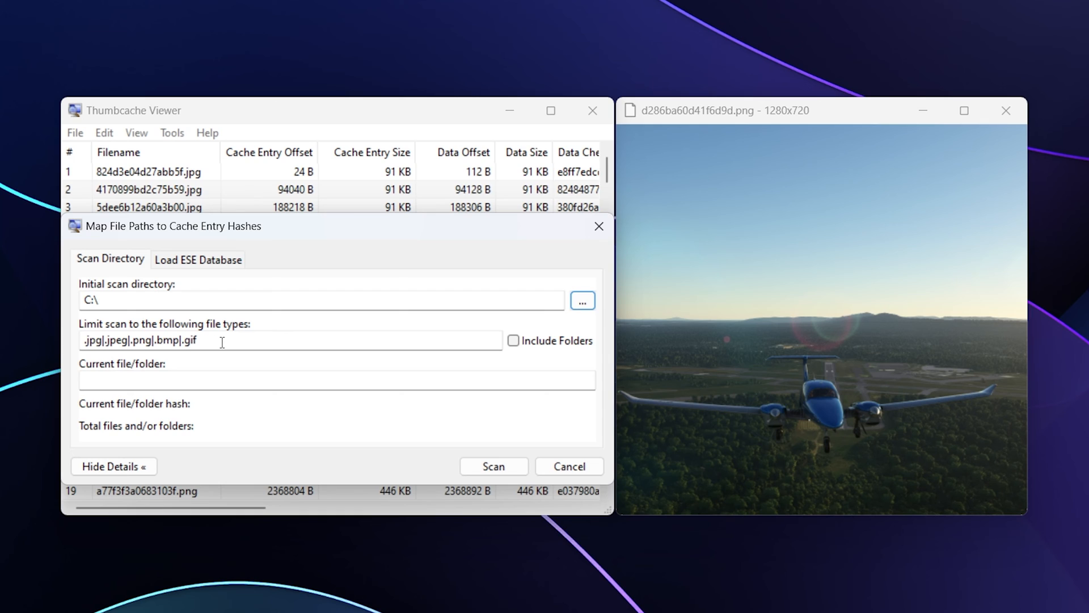
{"action": "mouse_move", "coordinate": [239, 338]}
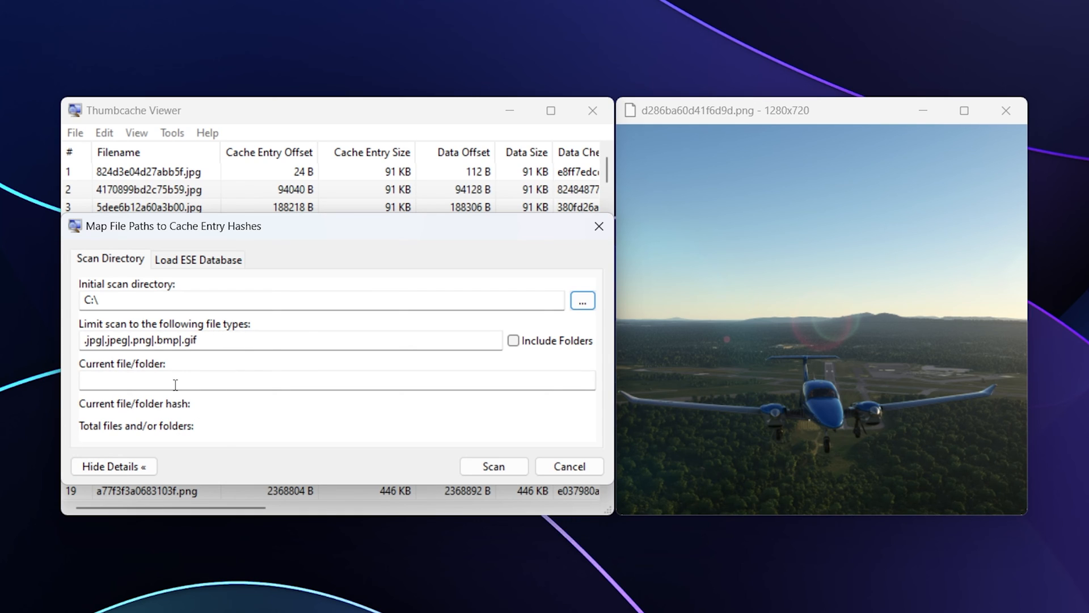
- Run the C:\ scan in Map File Paths and acknowledge the 22 files mapped result
{"action": "left_click", "coordinate": [493, 466]}
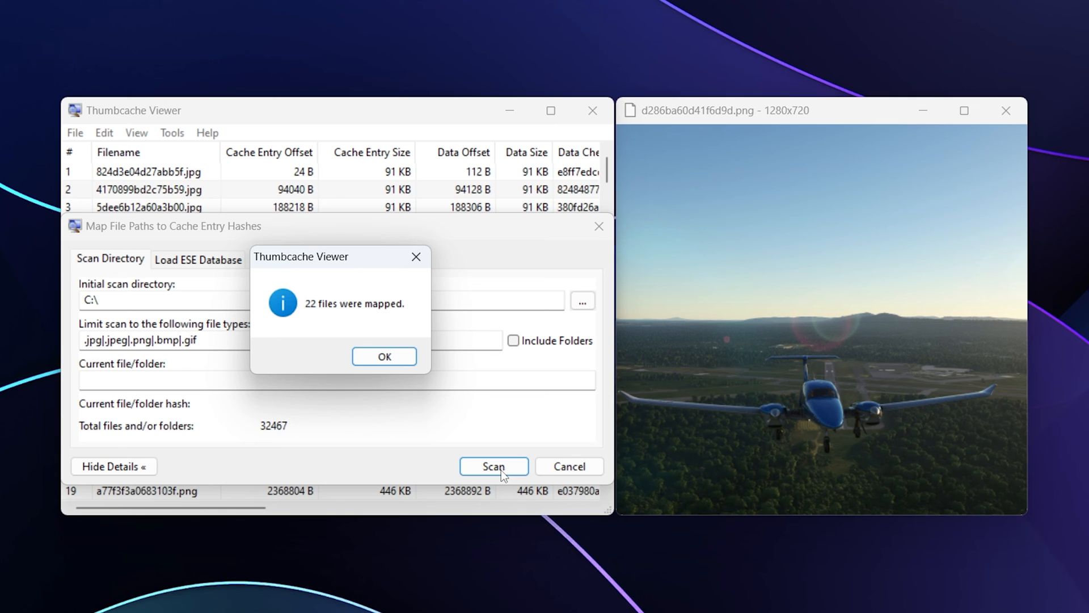
{"action": "mouse_move", "coordinate": [512, 419]}
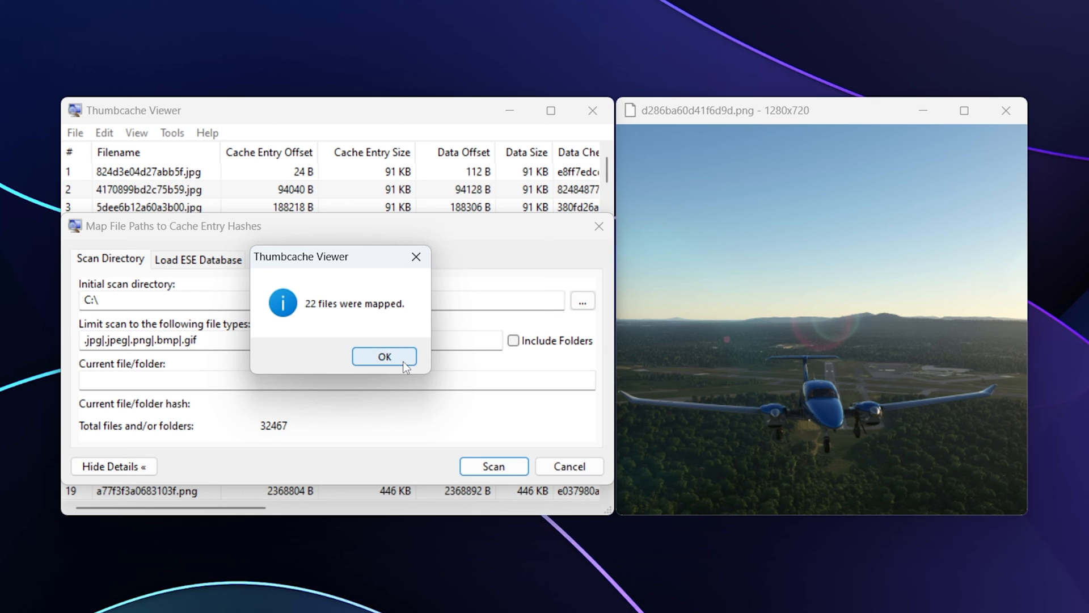
{"action": "left_click", "coordinate": [384, 356]}
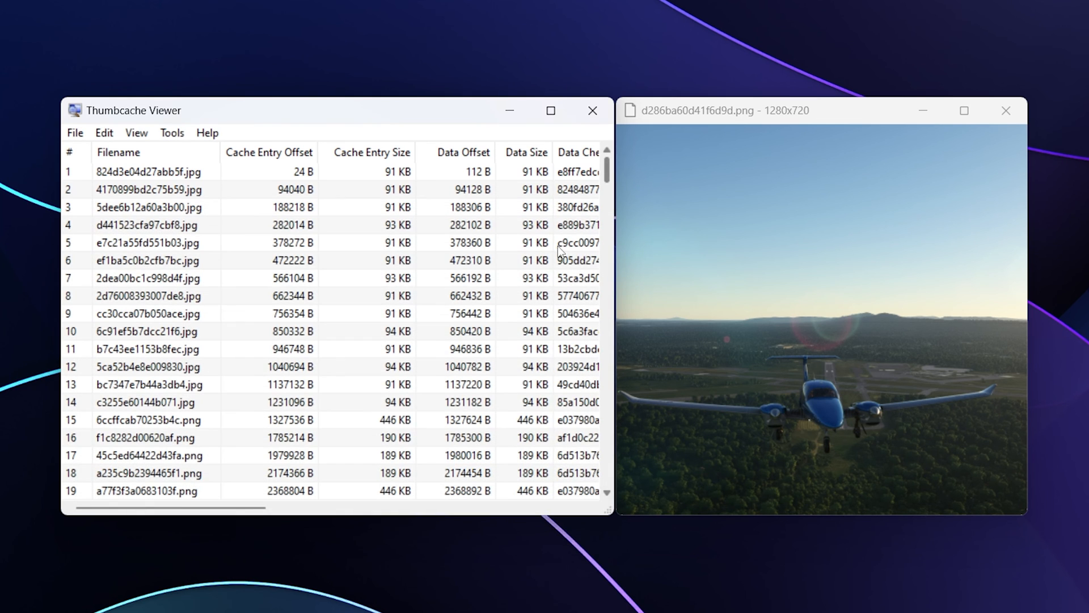
- Widen the Filename column until the recovered original paths are readable
{"action": "scroll", "scroll_direction": "down", "scroll_amount": 3}
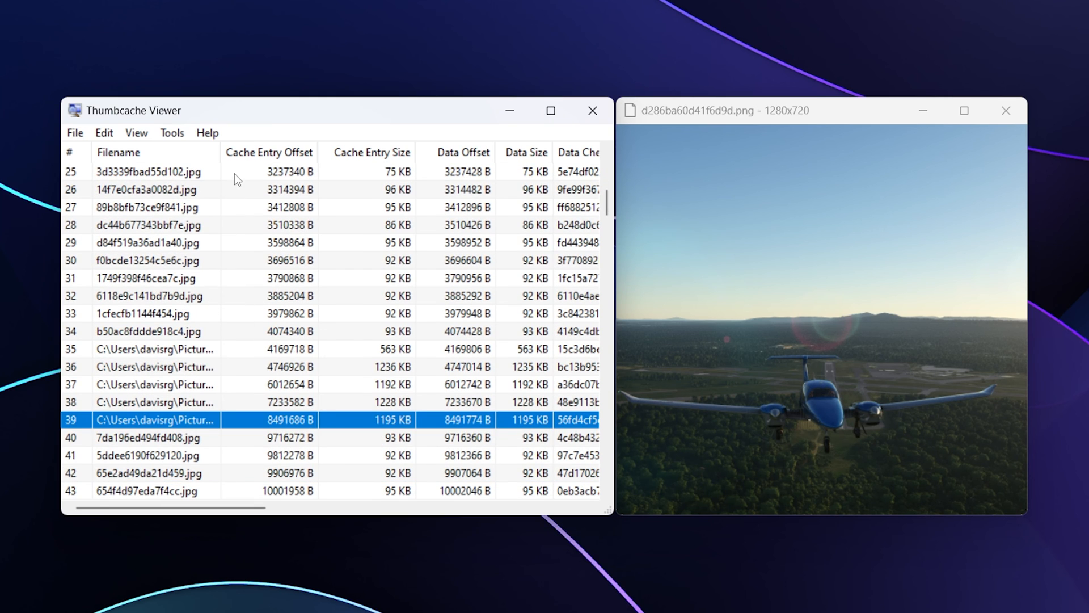
{"action": "left_click_drag", "start_coordinate": [222, 152], "coordinate": [311, 152]}
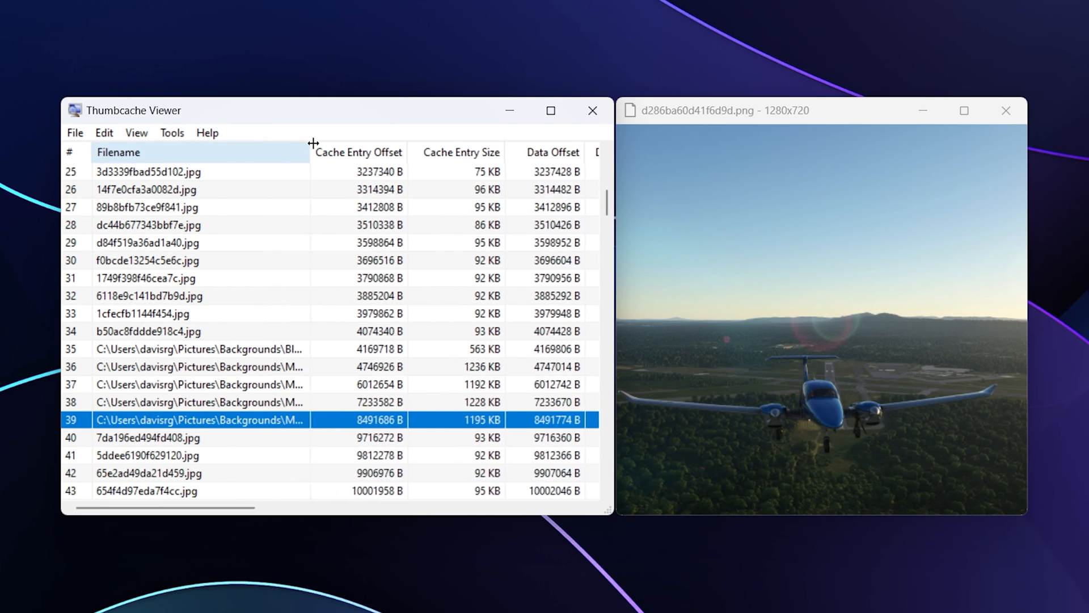
{"action": "left_click_drag", "start_coordinate": [313, 152], "coordinate": [392, 152]}
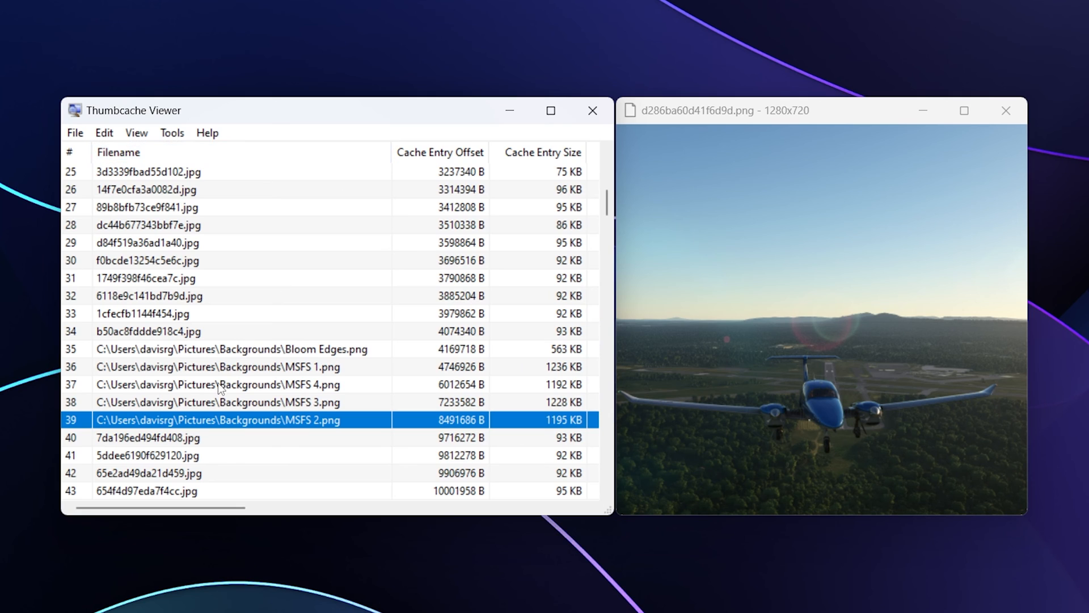
{"action": "mouse_move", "coordinate": [179, 352]}
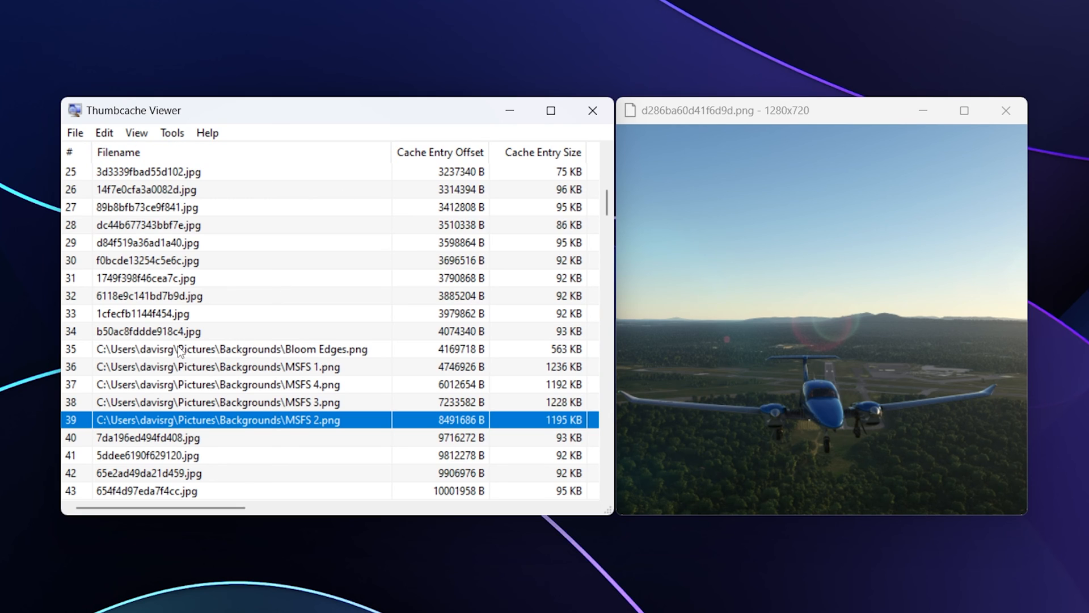
- Preview mapped Backgrounds images Bloom Edges.png, MSFS 4.png and MSFS 2.png, then review the remaining entries
{"action": "left_click", "coordinate": [232, 348]}
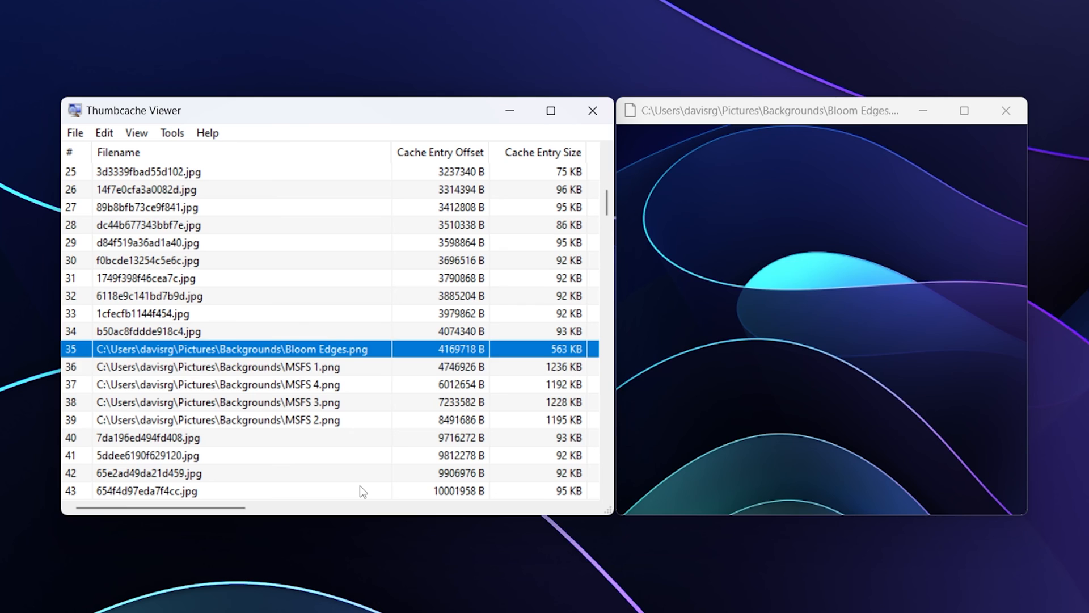
{"action": "left_click", "coordinate": [215, 385]}
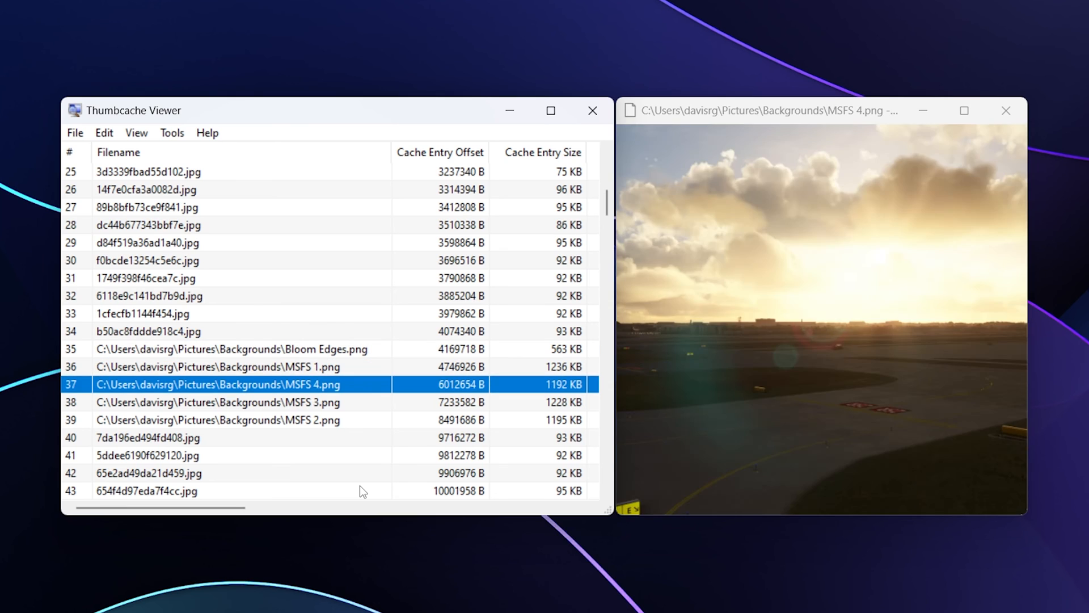
{"action": "left_click", "coordinate": [217, 420]}
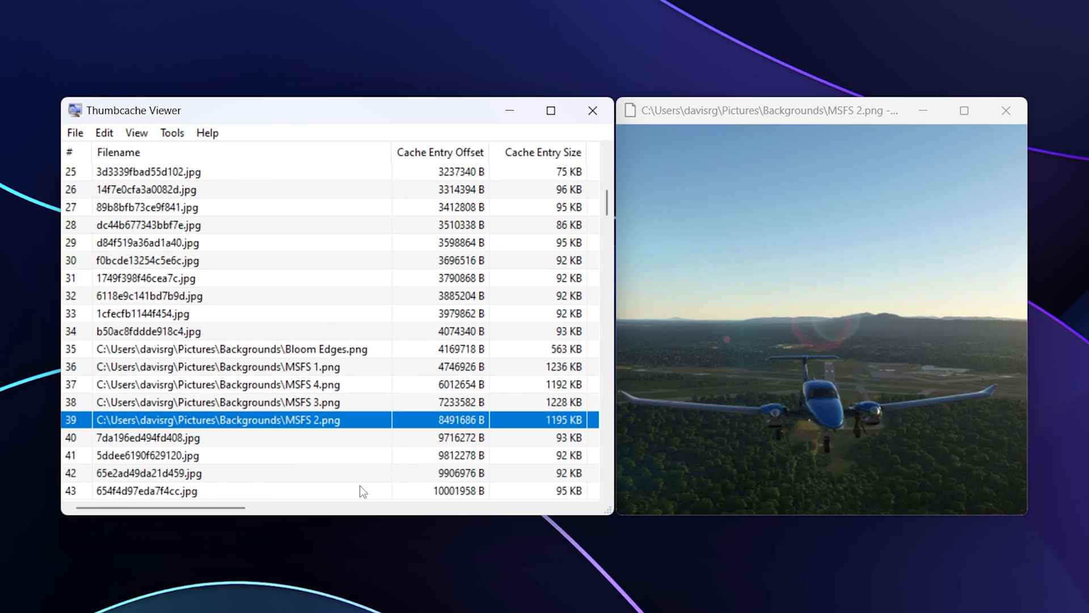
{"action": "scroll", "scroll_direction": "down", "scroll_amount": 3}
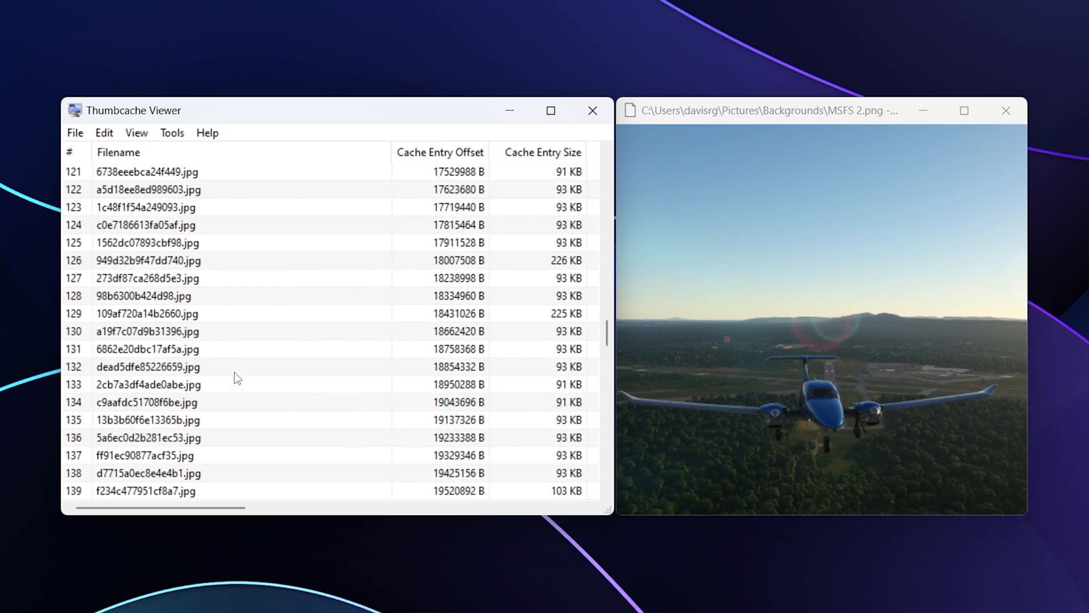
{"action": "scroll", "scroll_direction": "down", "scroll_amount": 3}
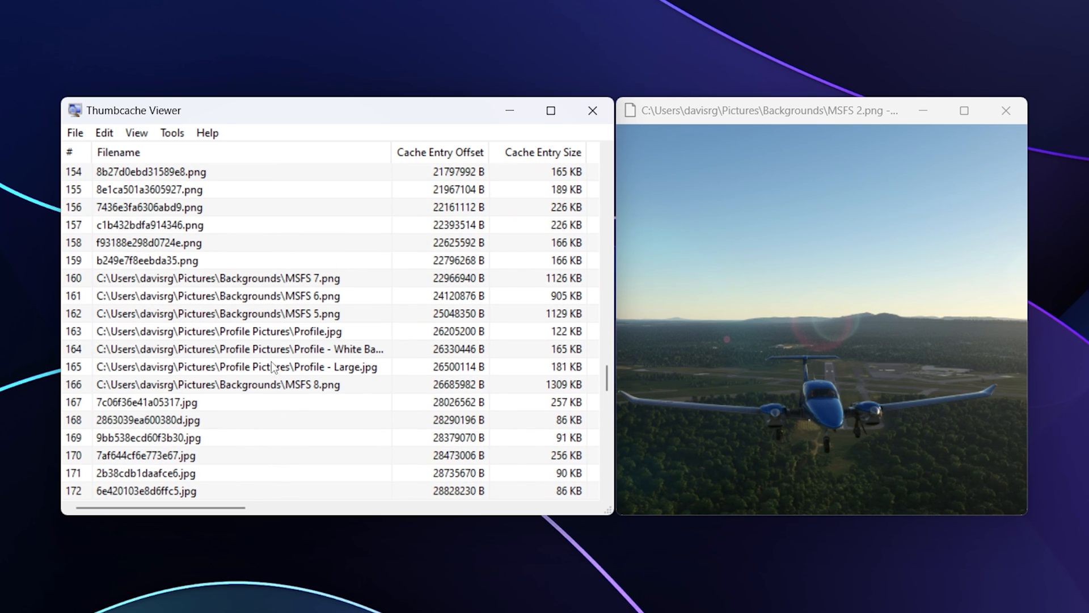
{"action": "mouse_move", "coordinate": [287, 416]}
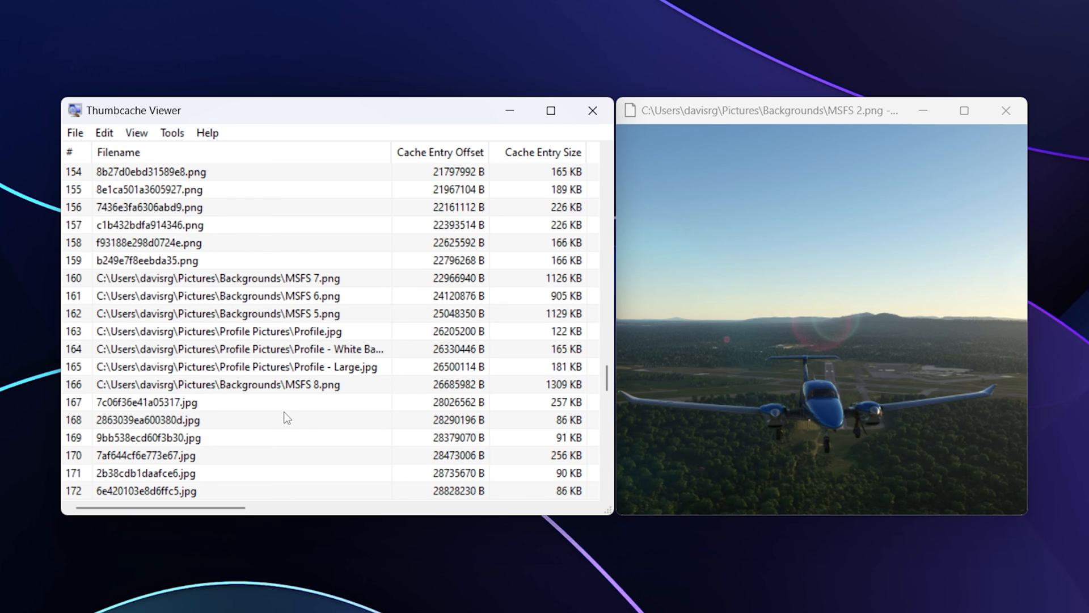
{"action": "scroll", "scroll_direction": "down", "scroll_amount": 3}
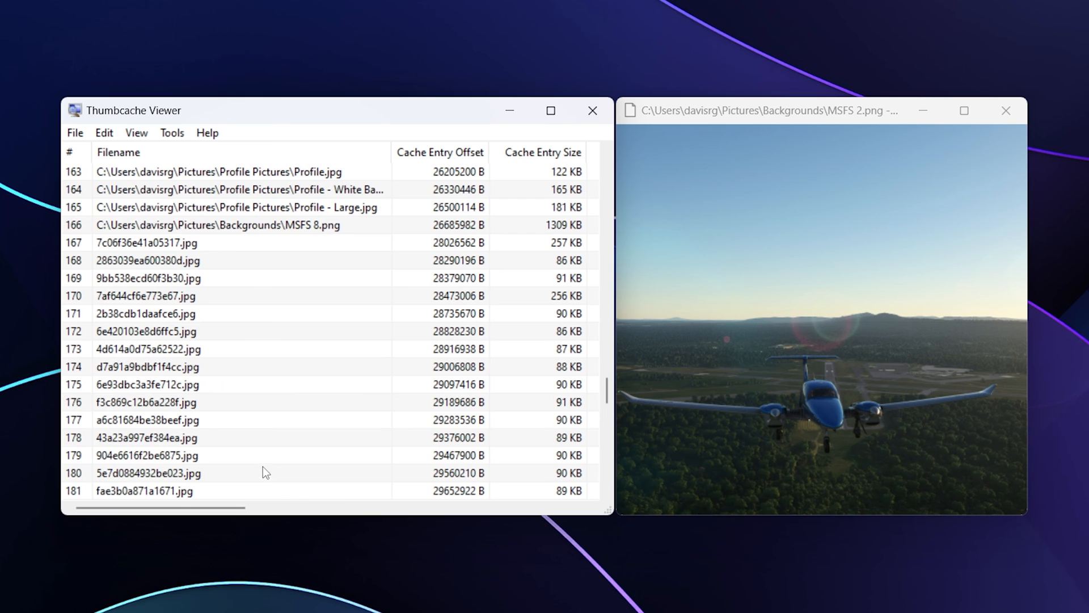
{"action": "scroll", "scroll_direction": "down", "scroll_amount": 3}
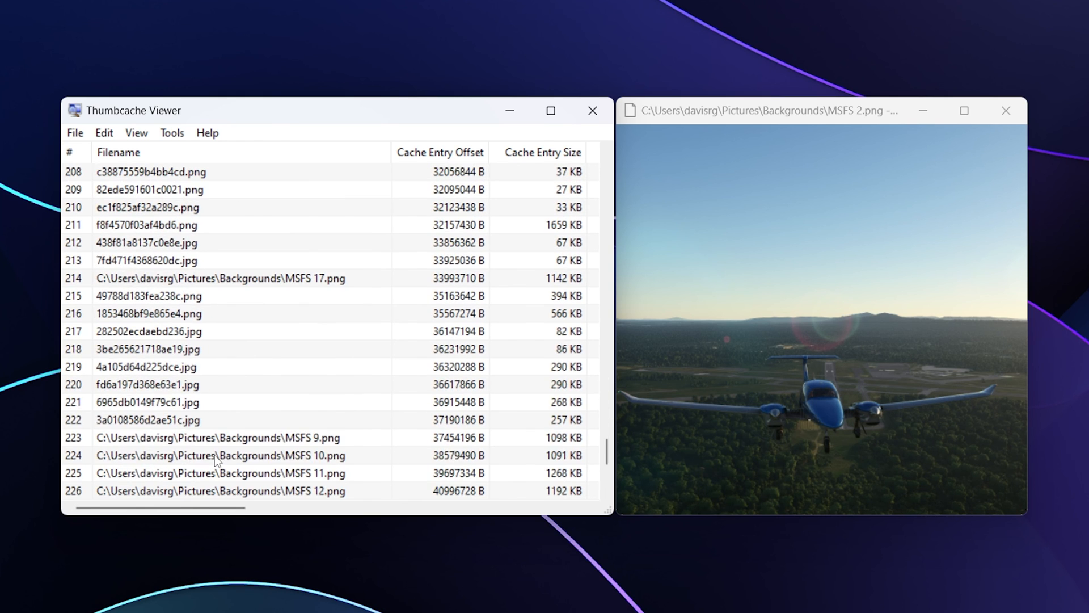
{"action": "scroll", "scroll_direction": "down", "scroll_amount": 3}
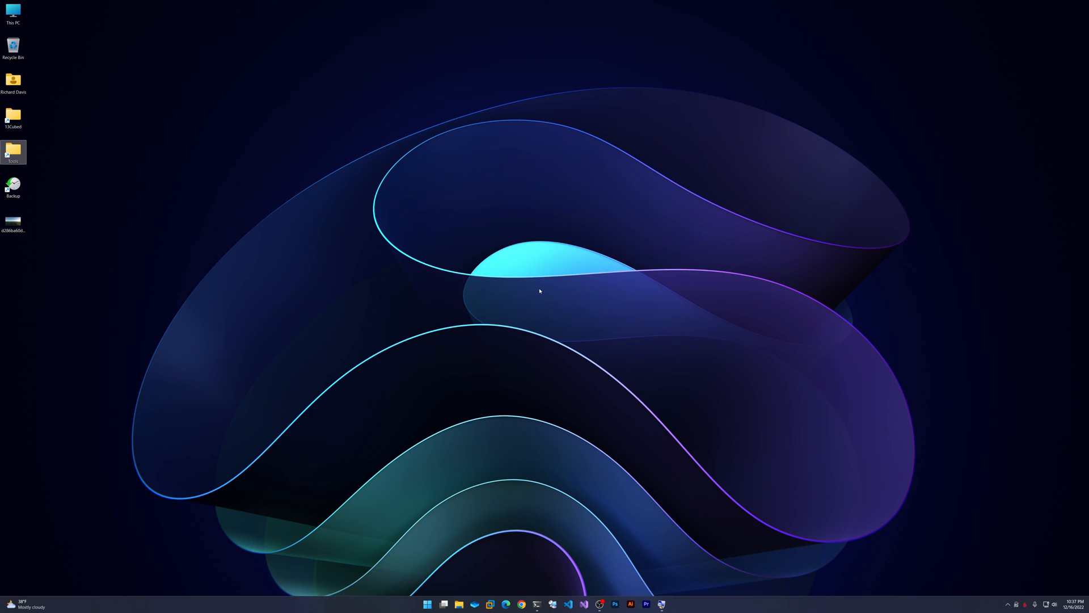
{"action": "mouse_move", "coordinate": [1028, 484]}
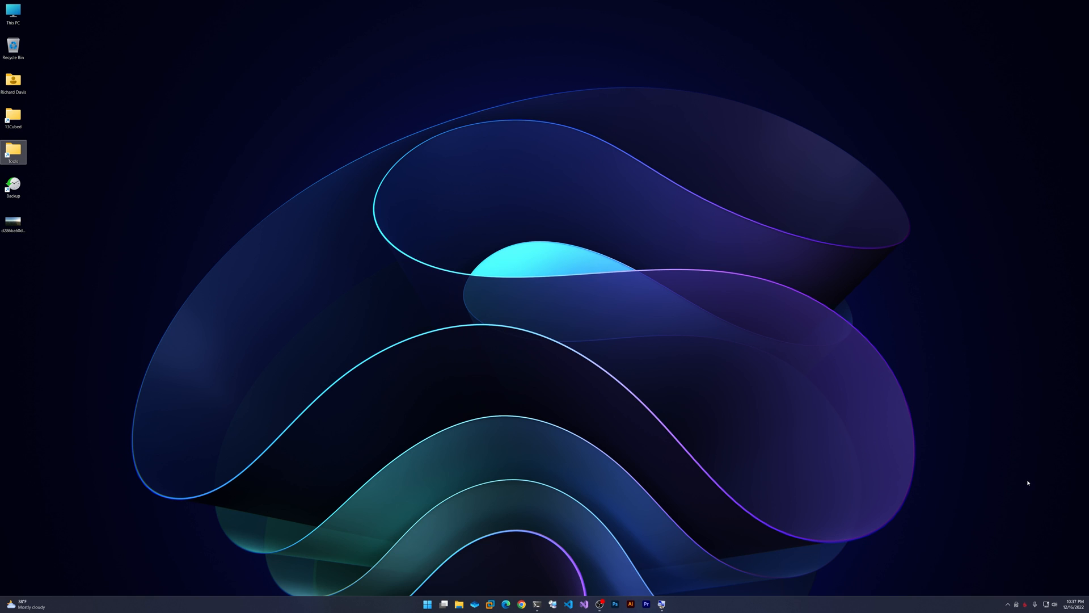